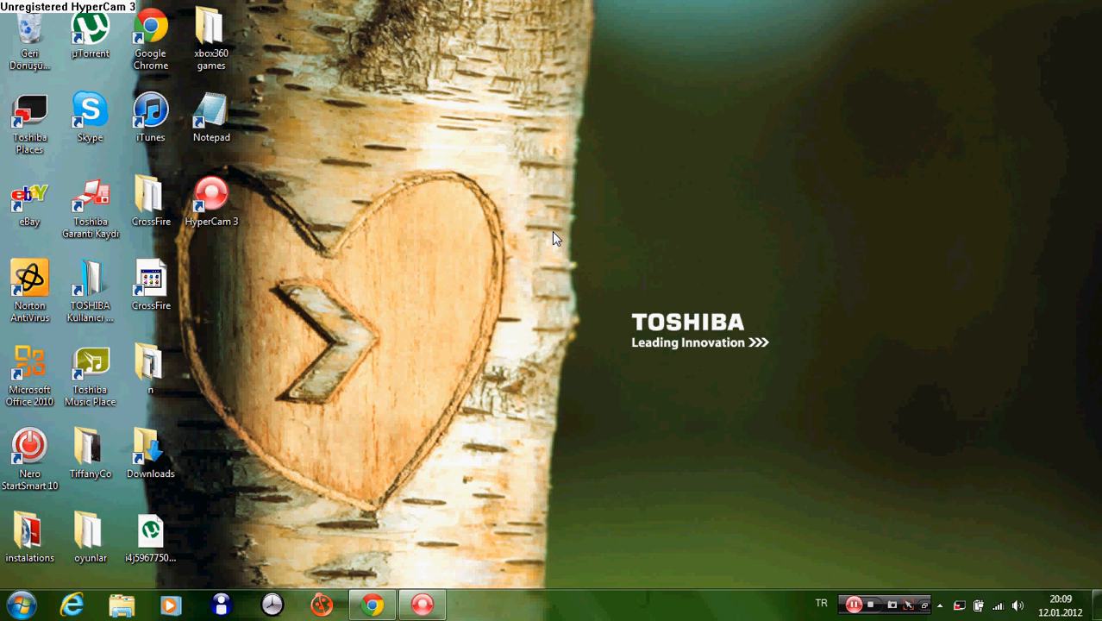
mouse_move(489, 377)
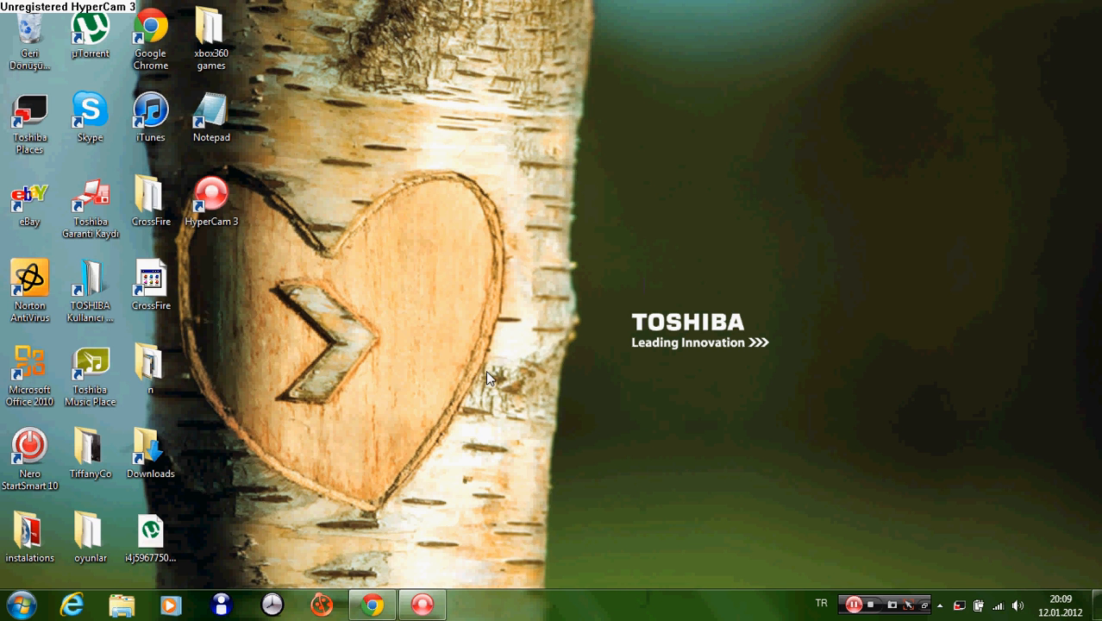
mouse_move(438, 448)
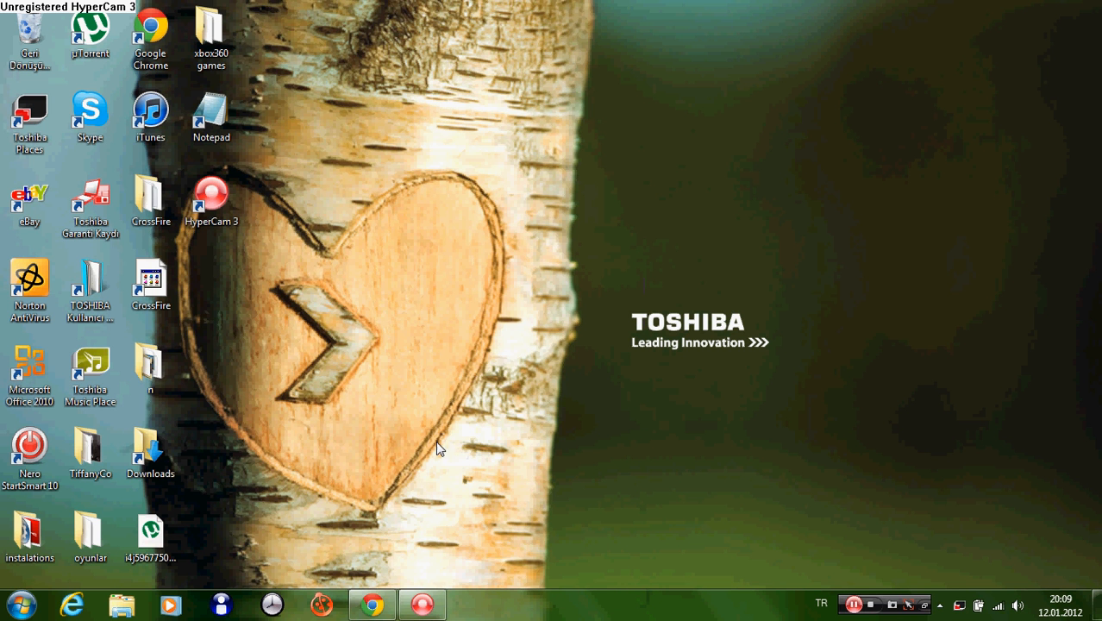
mouse_move(420, 441)
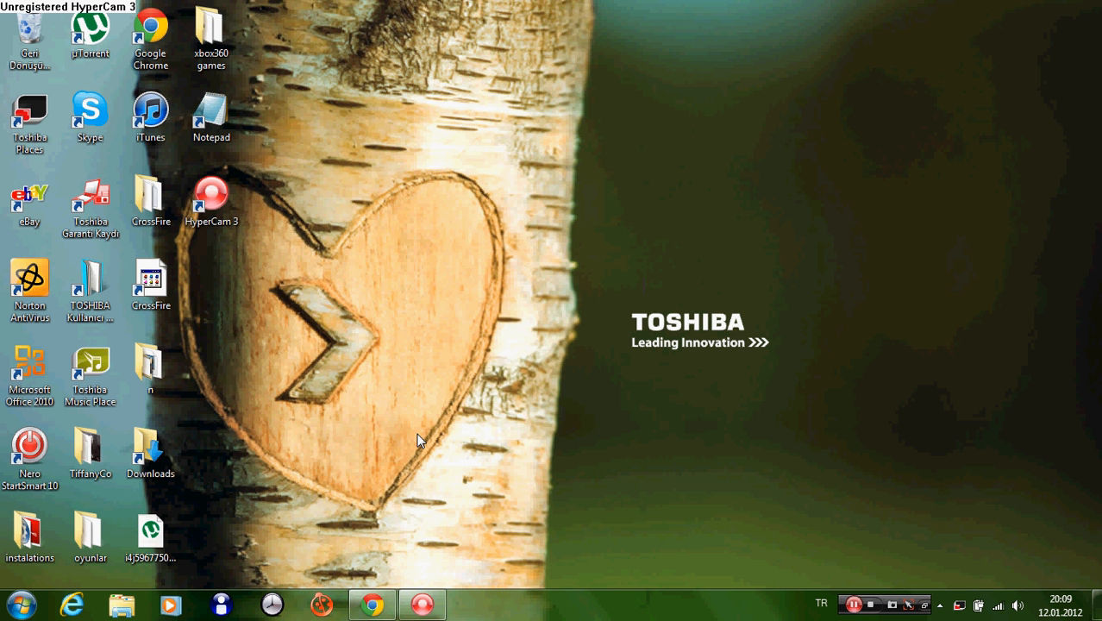
mouse_move(383, 559)
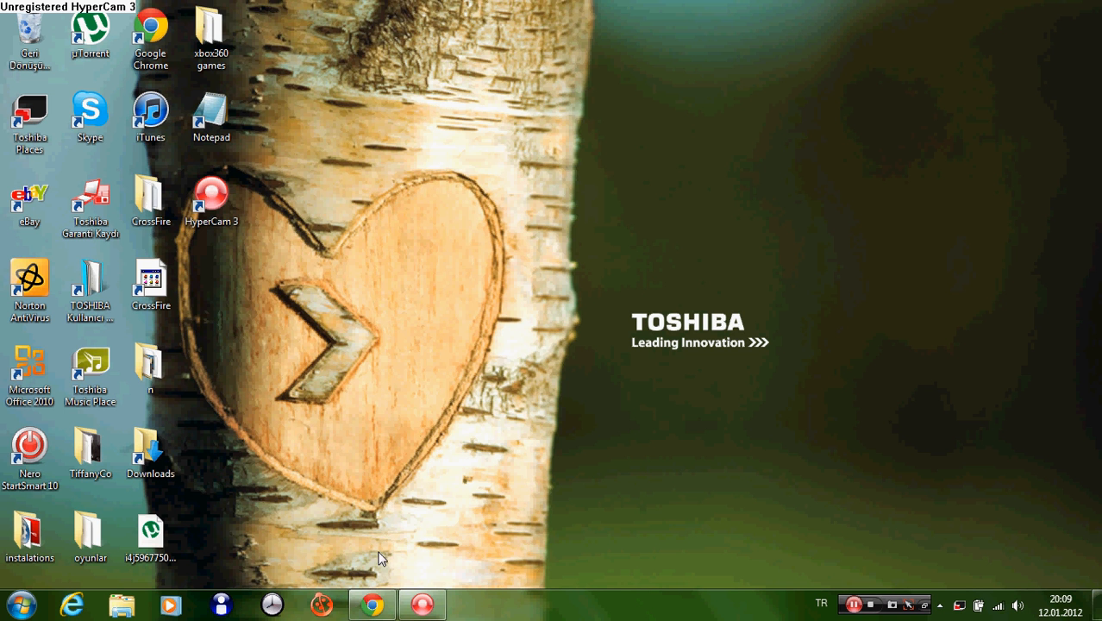
mouse_move(410, 546)
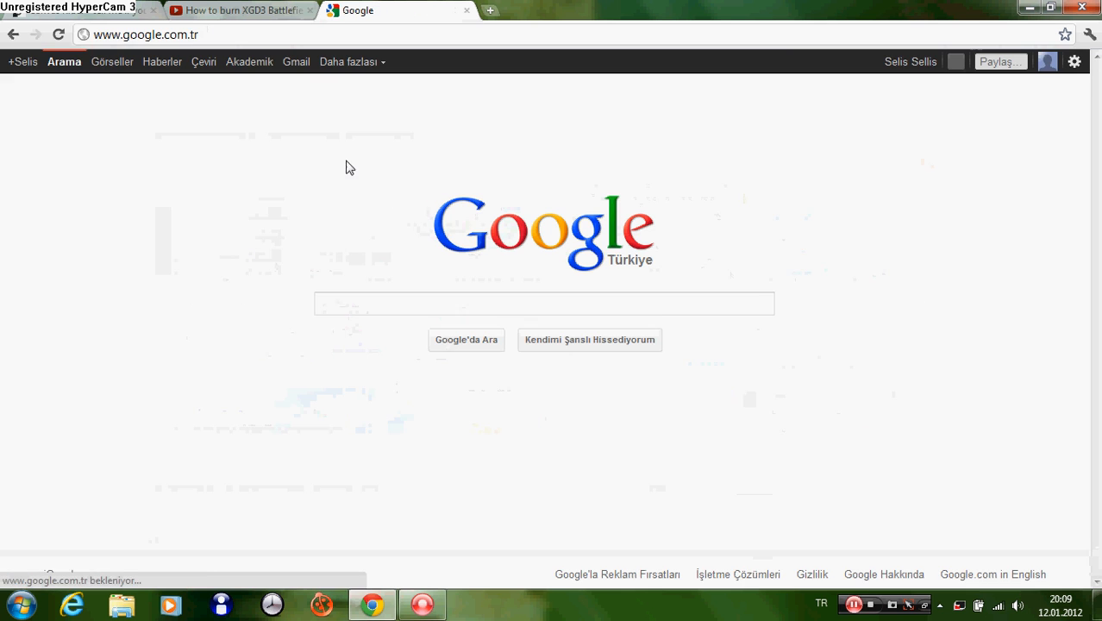
Load xbox360iso.com and scroll the forum home down to the Xbox360 Downloads section.
left_click(147, 34)
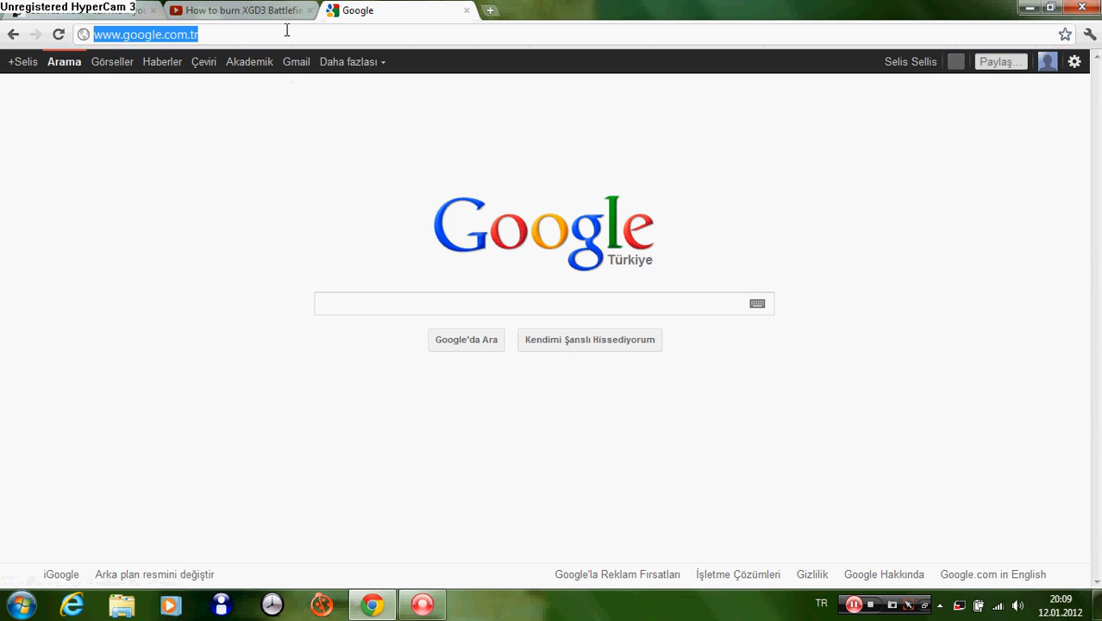
type("xbox360iso.com")
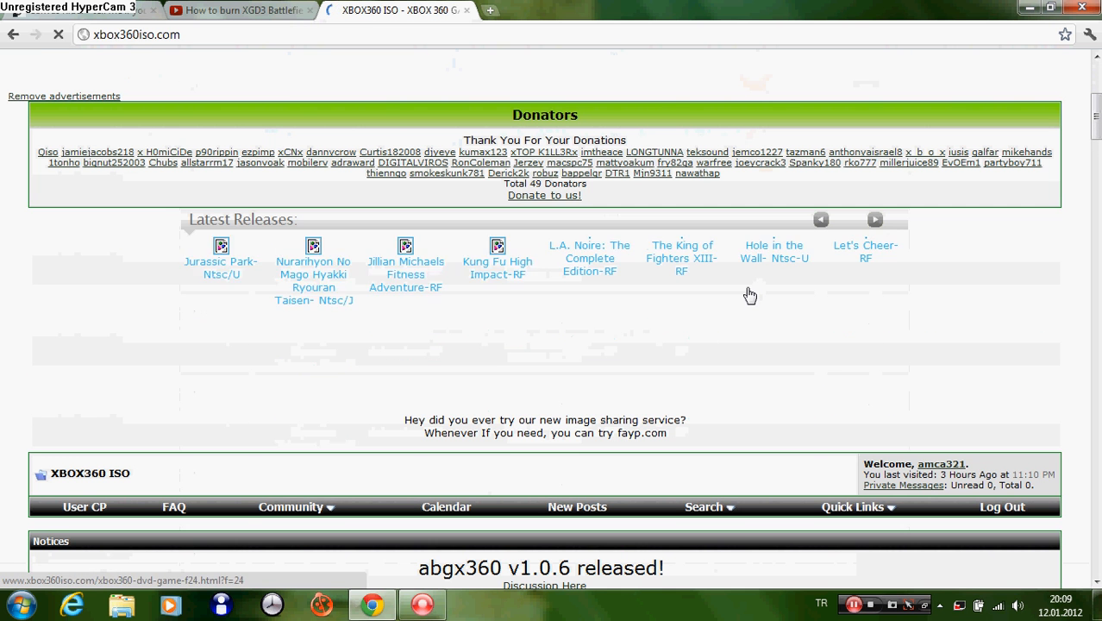
left_click(874, 219)
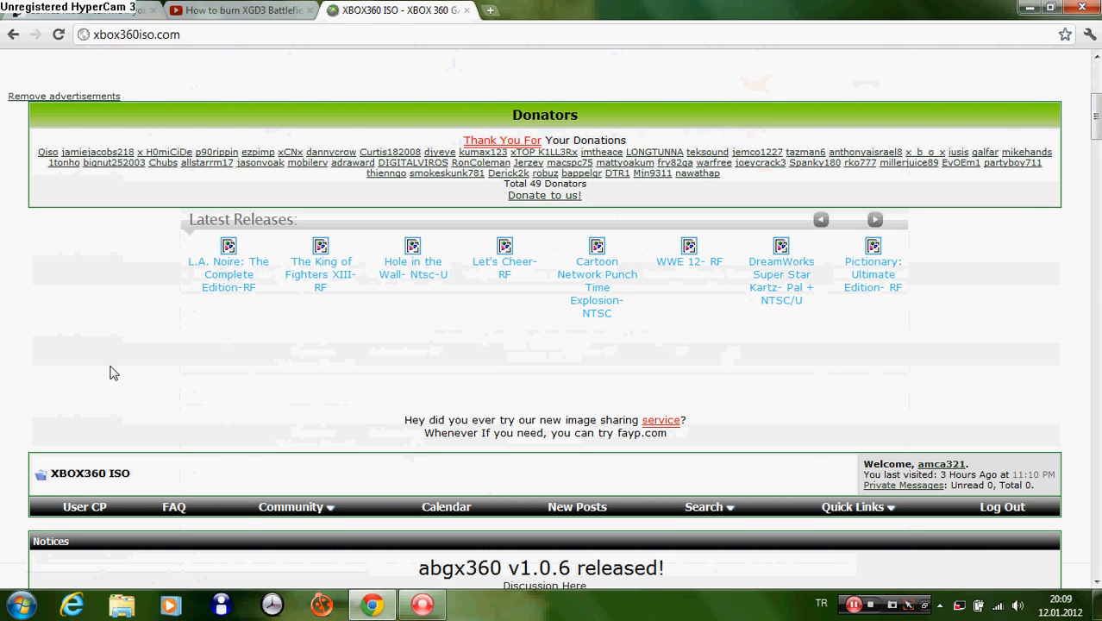
scroll("up", 3)
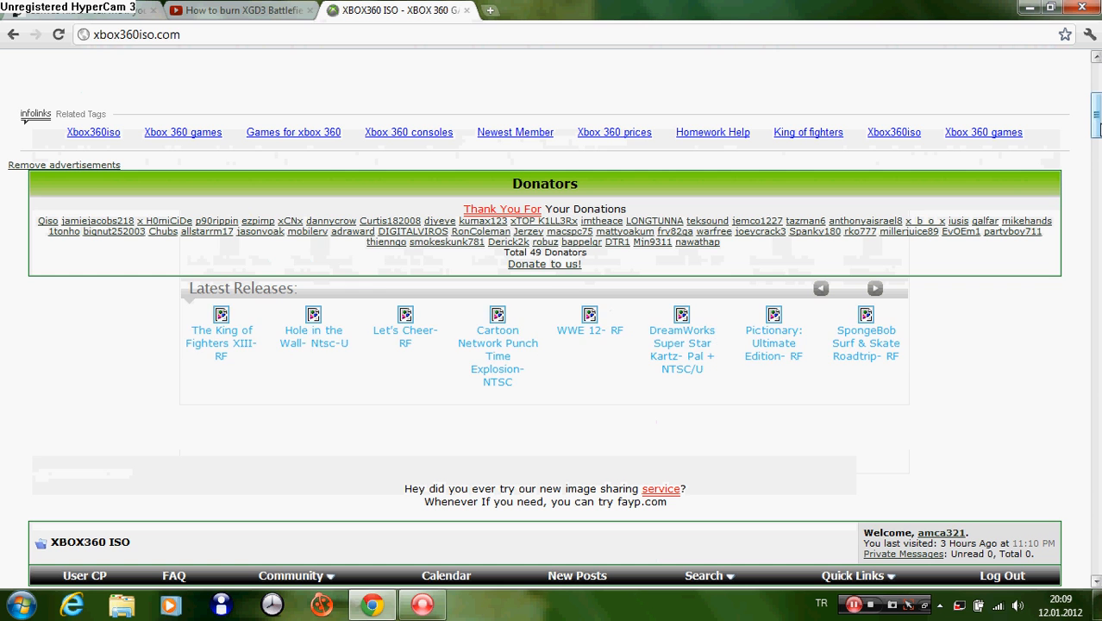
scroll("down", 3)
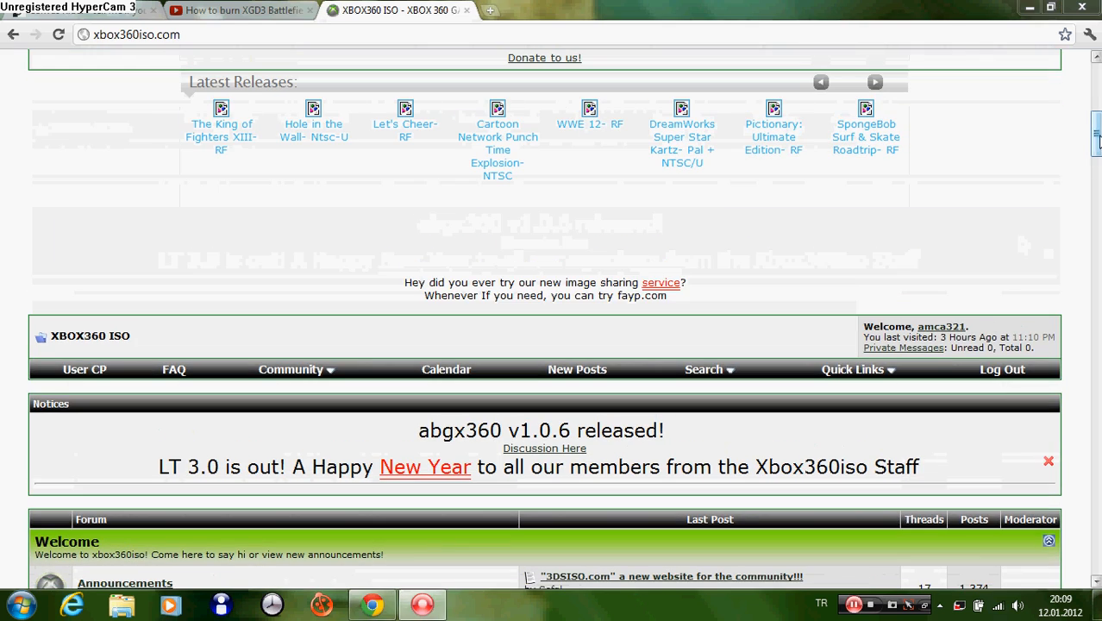
scroll("down", 3)
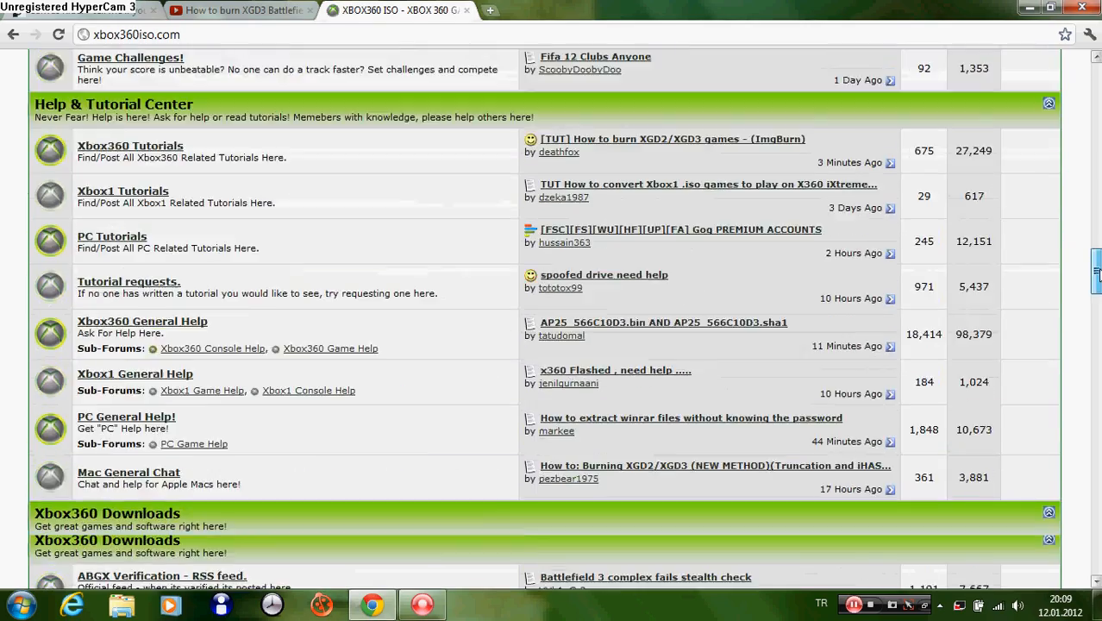
scroll("down", 3)
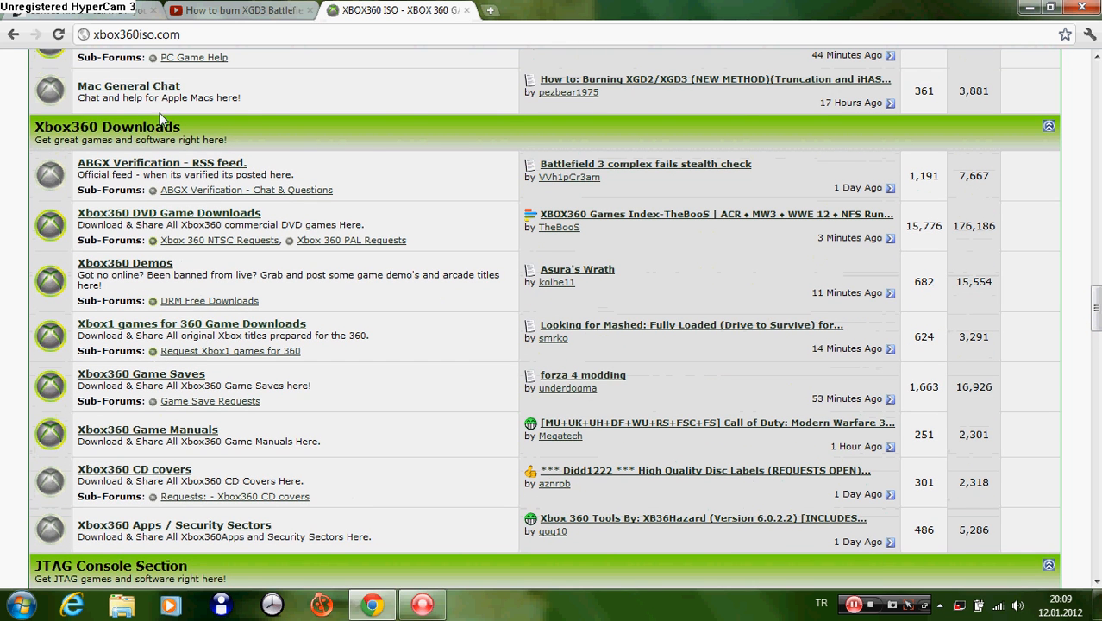
mouse_move(221, 134)
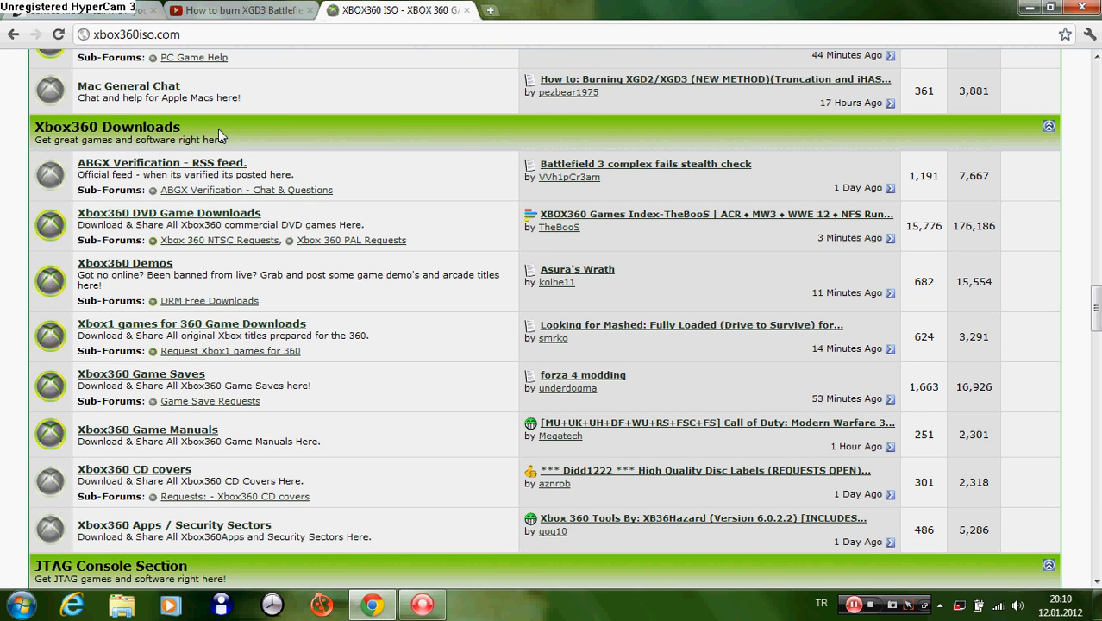
mouse_move(131, 224)
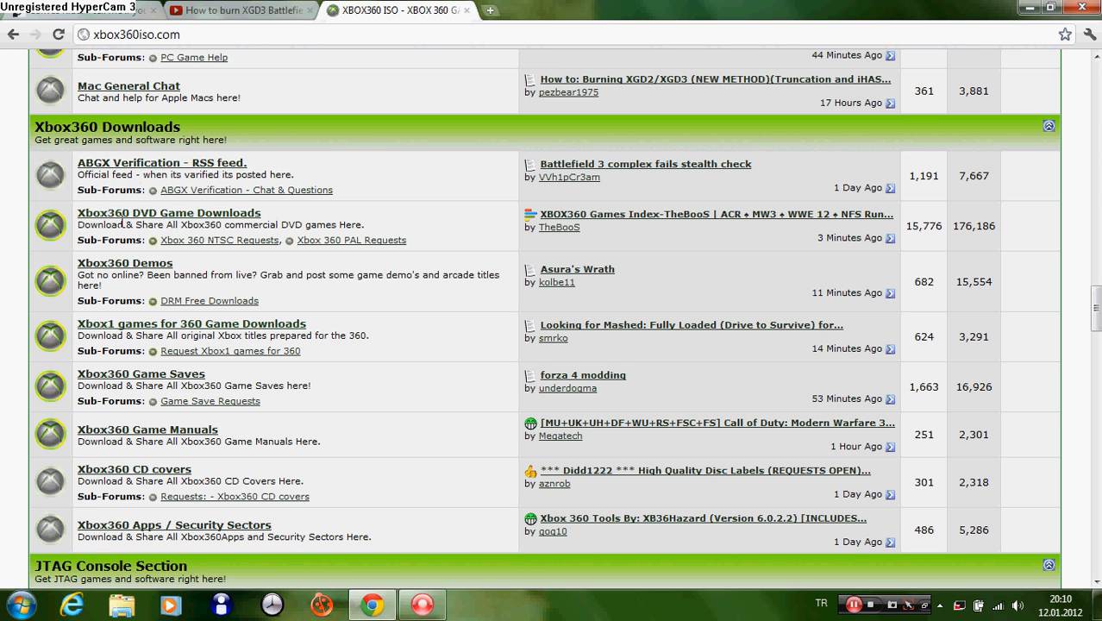
Enter the Xbox360 DVD Game Downloads forum and scroll its sticky thread list.
left_click(169, 214)
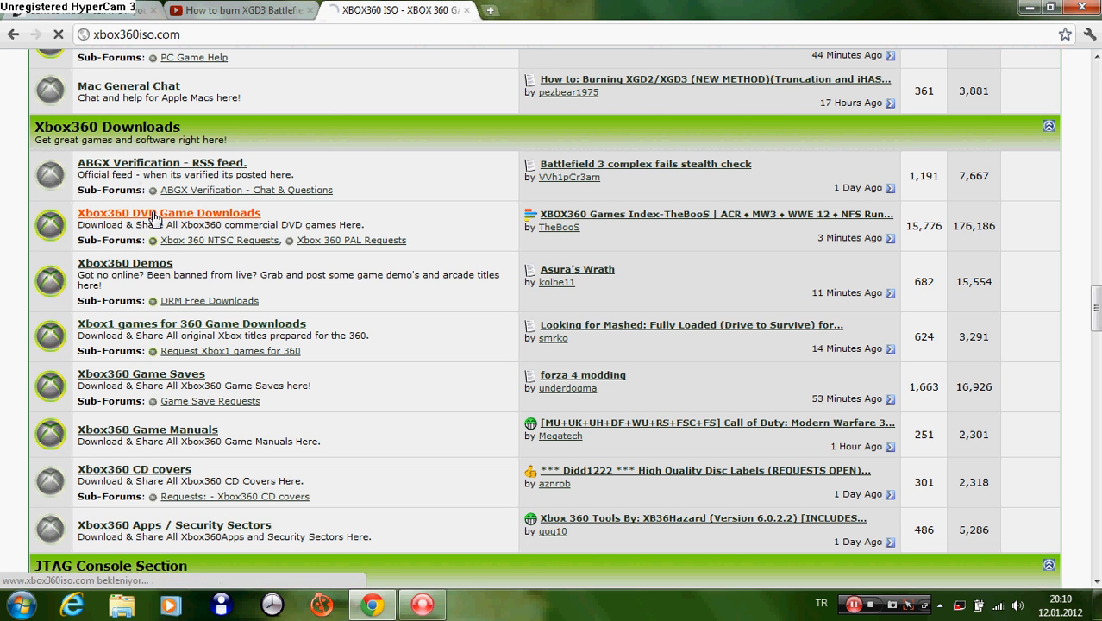
left_click(169, 214)
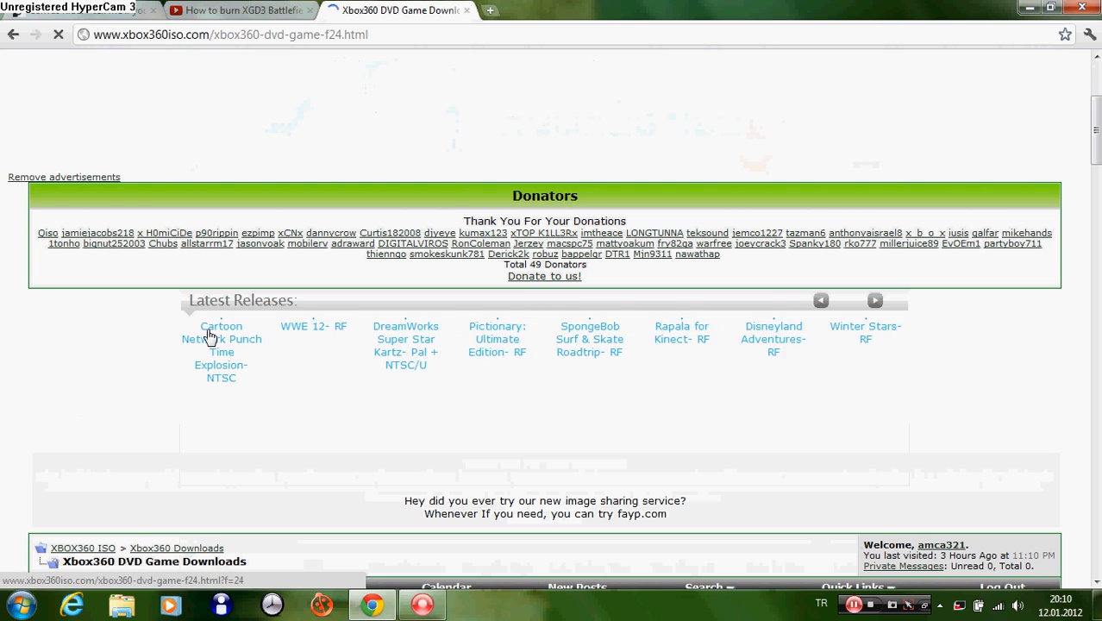
scroll("down", 3)
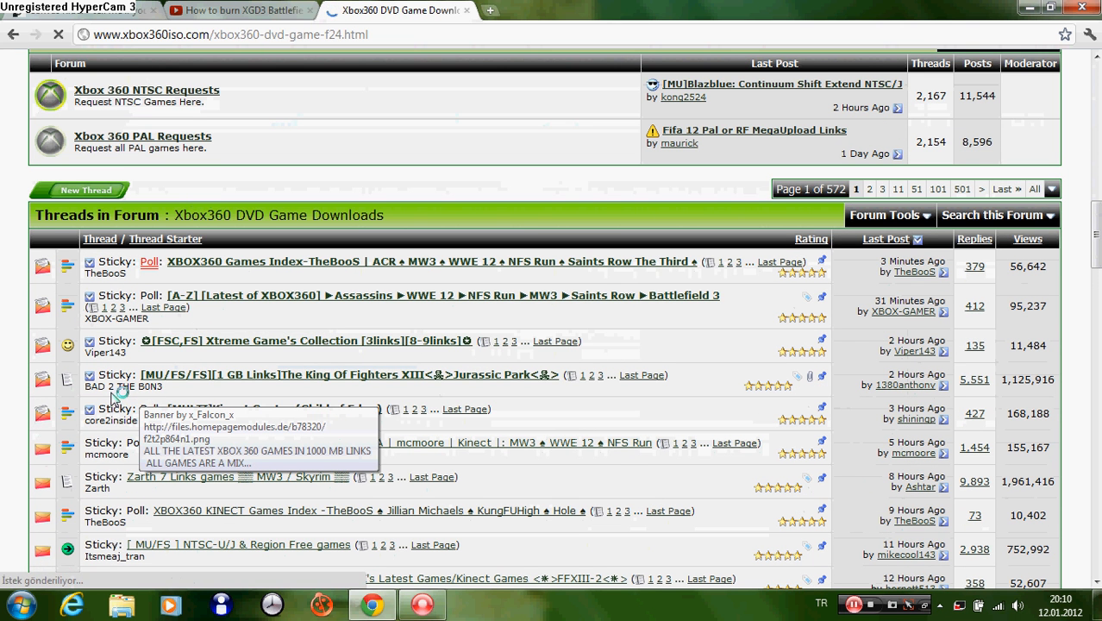
mouse_move(272, 384)
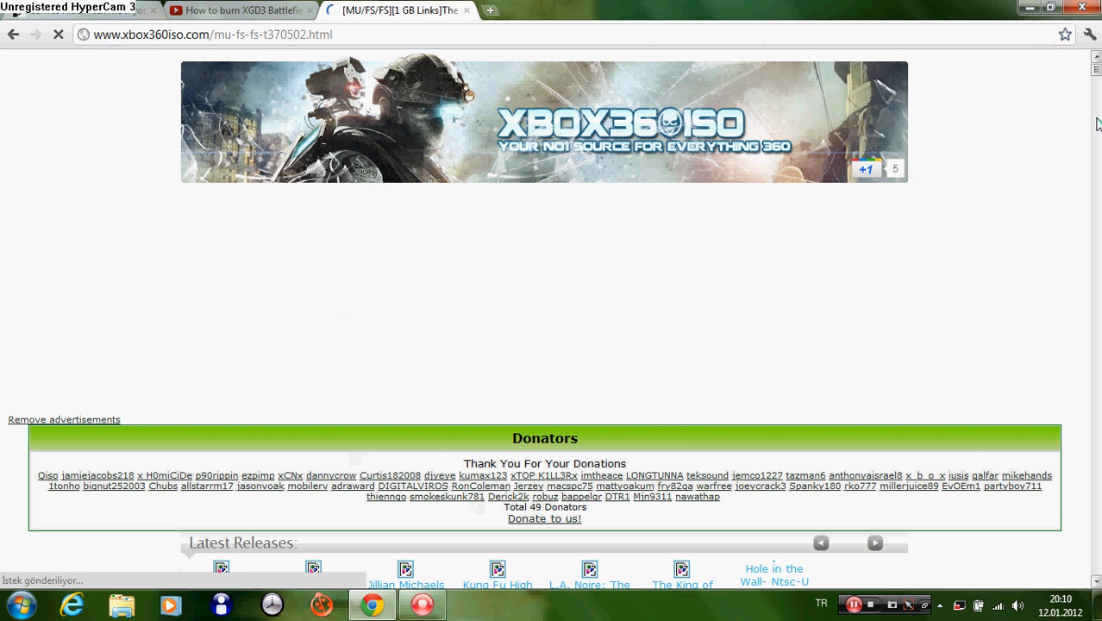
Scroll the 1 GB Links thread down toward the Saints Row The Third entry.
scroll("down", 3)
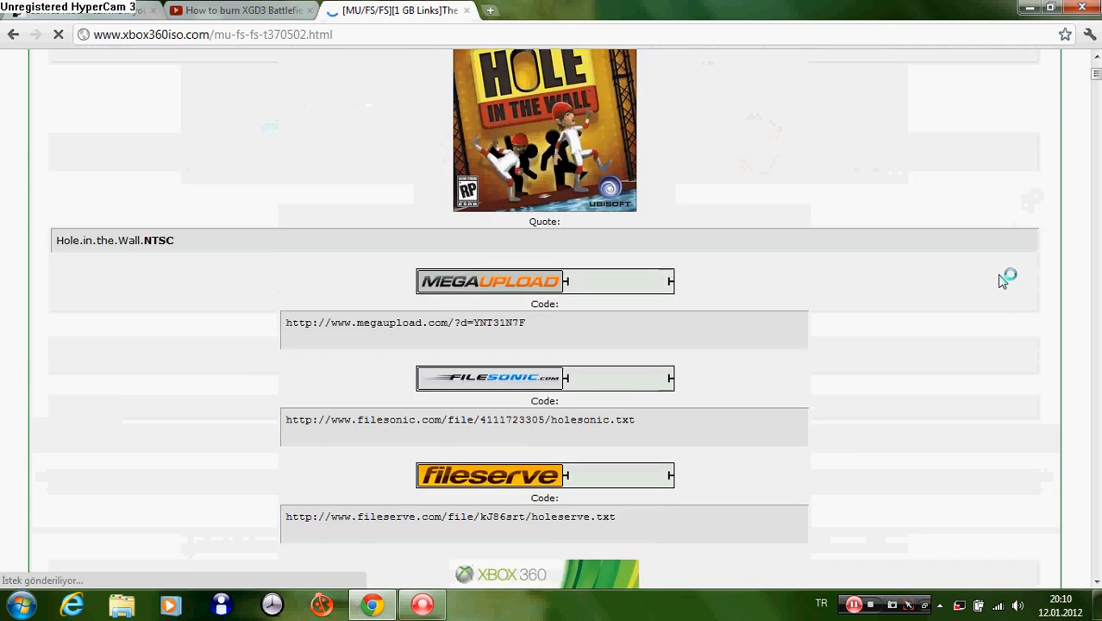
scroll("down", 3)
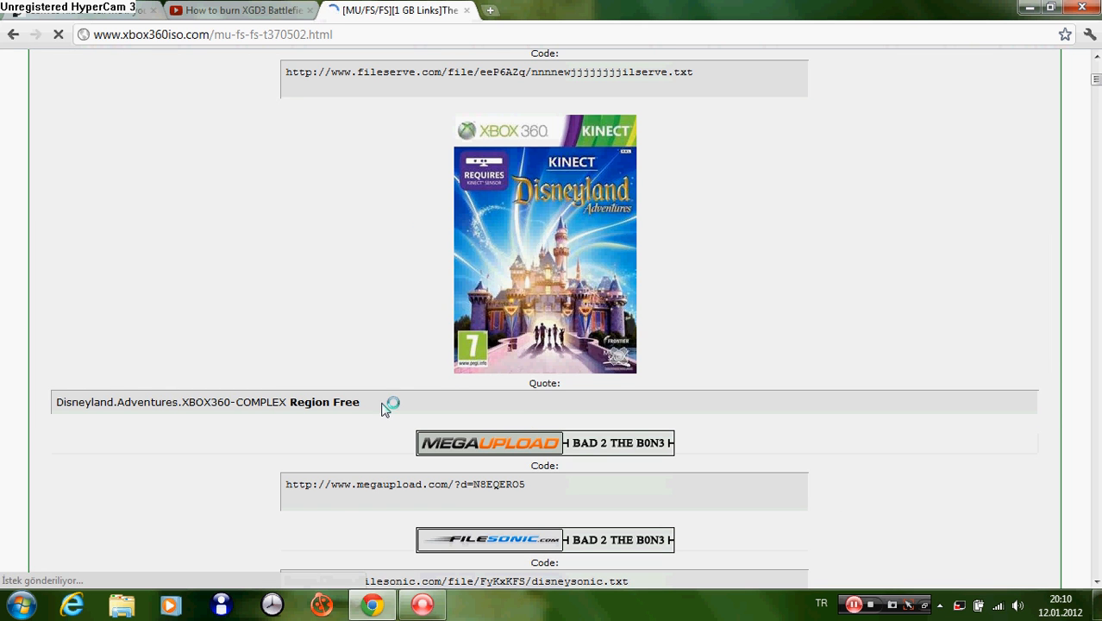
mouse_move(991, 238)
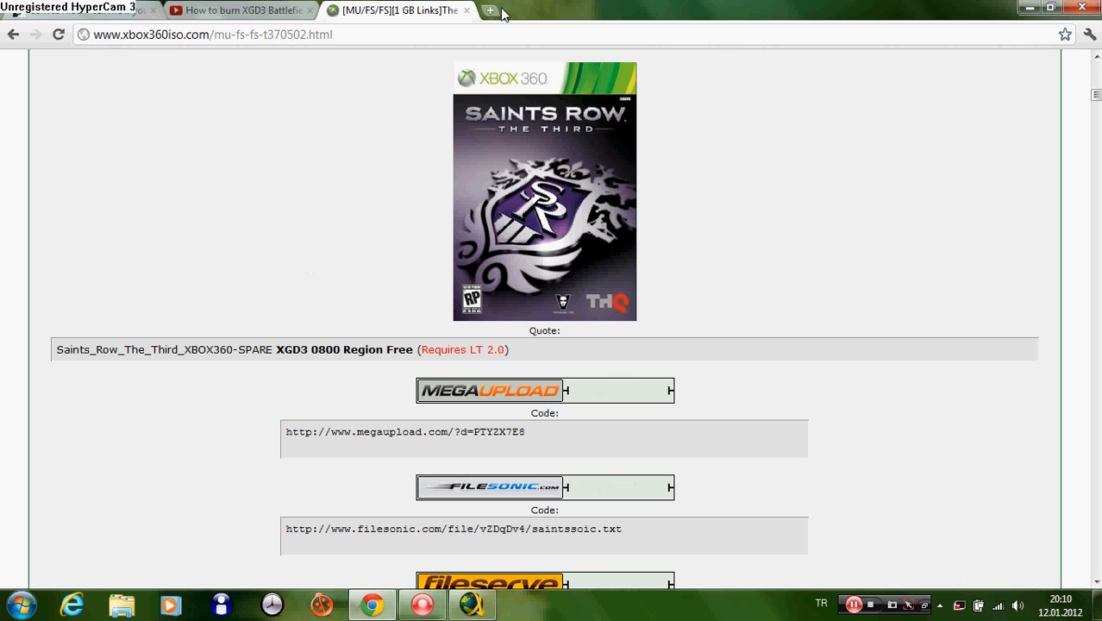
Try the Saints Row The Third Megaupload link in a new tab and close it when unavailable.
left_click(489, 11)
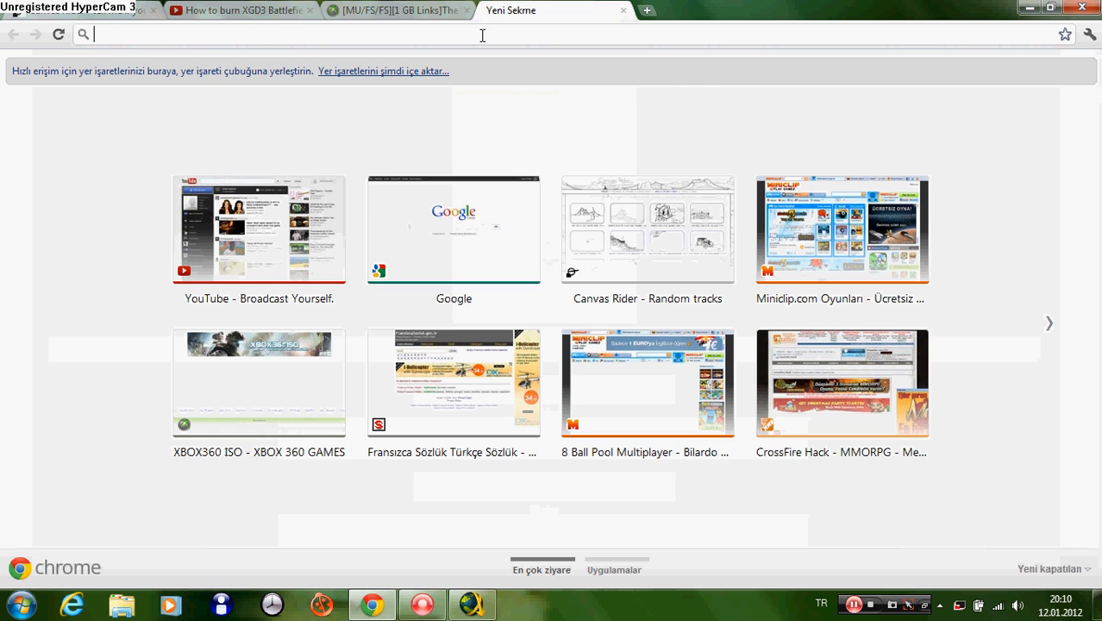
left_click(396, 11)
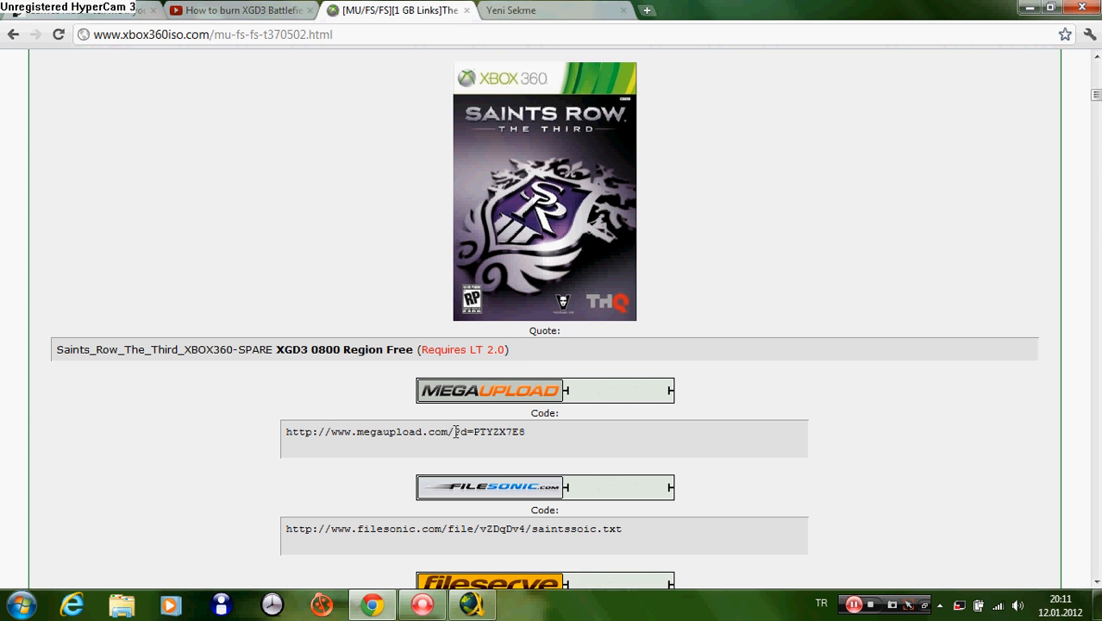
left_click(551, 10)
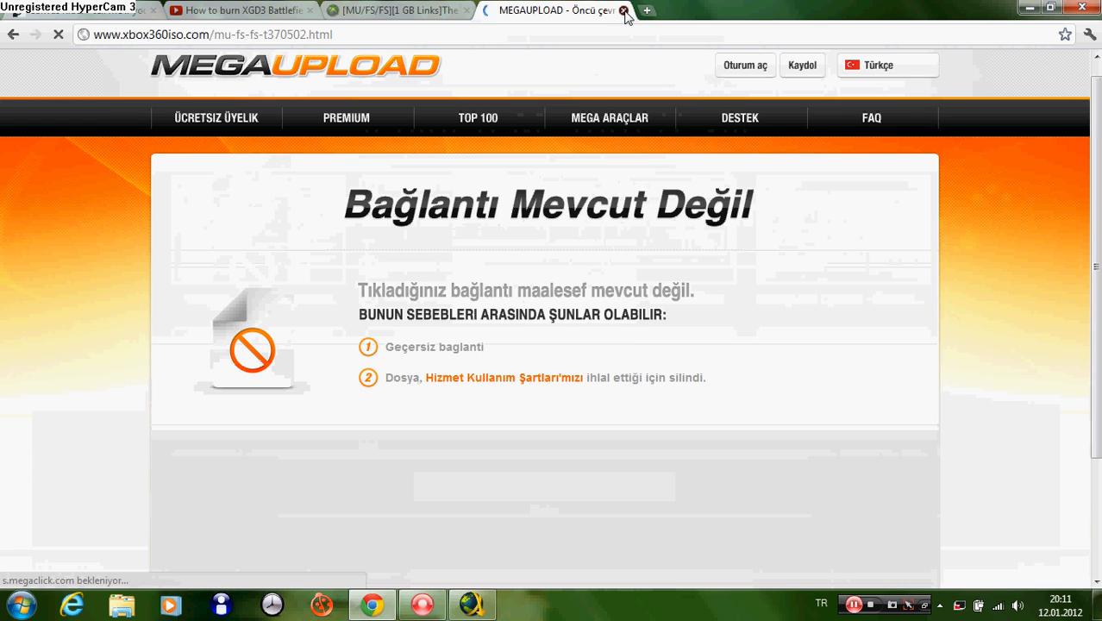
left_click(624, 10)
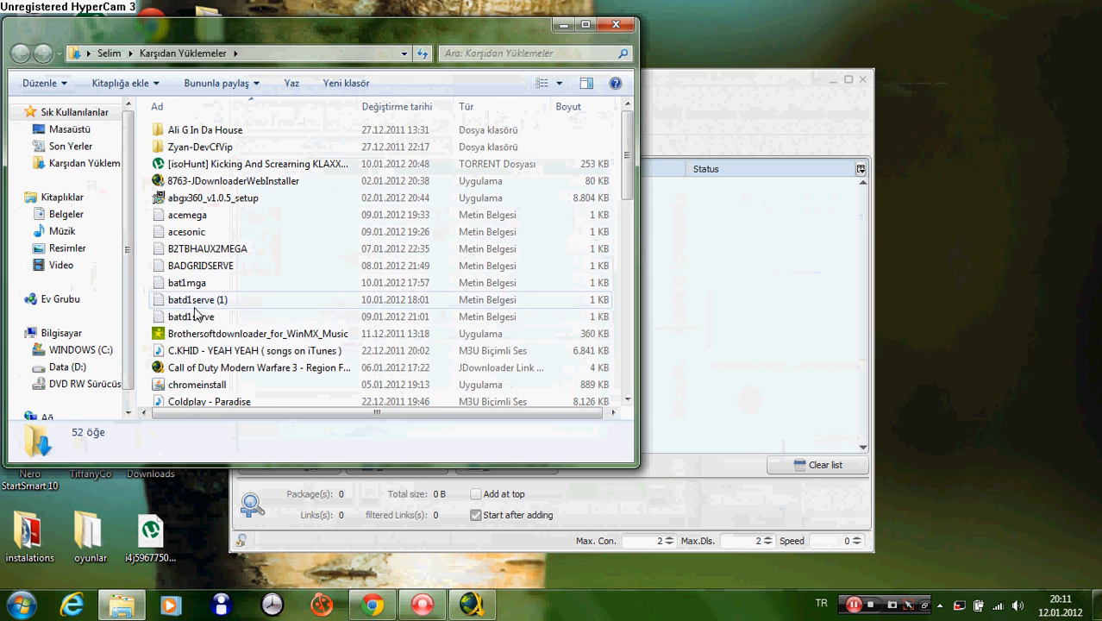
View the saintssoic filesonic link list in Notepad and select all of its text.
scroll("down", 3)
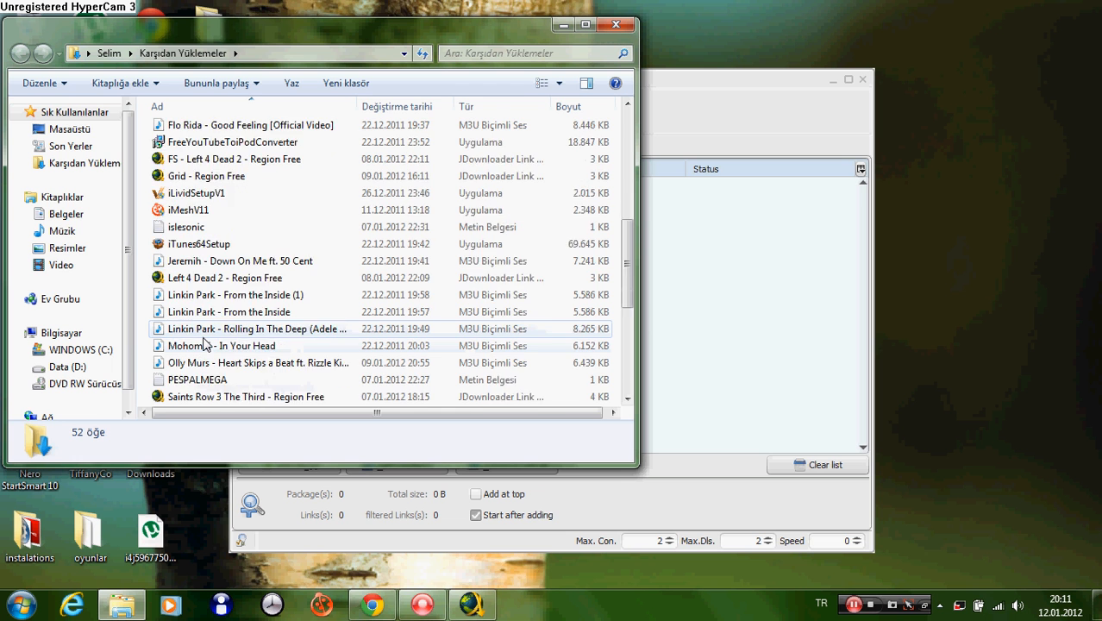
left_click(245, 193)
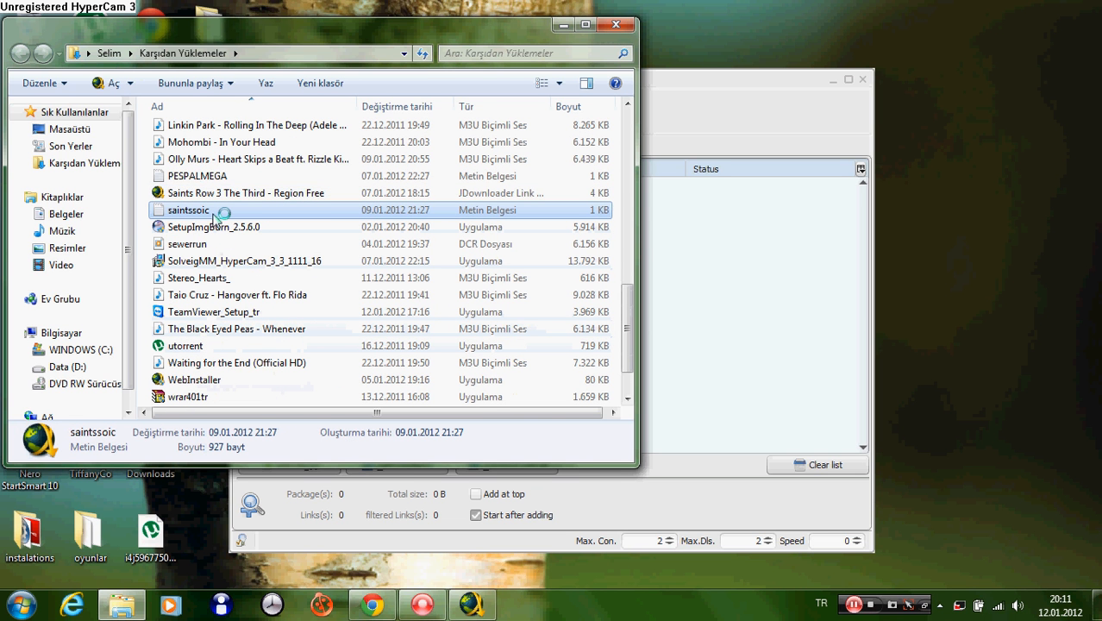
double_click(188, 210)
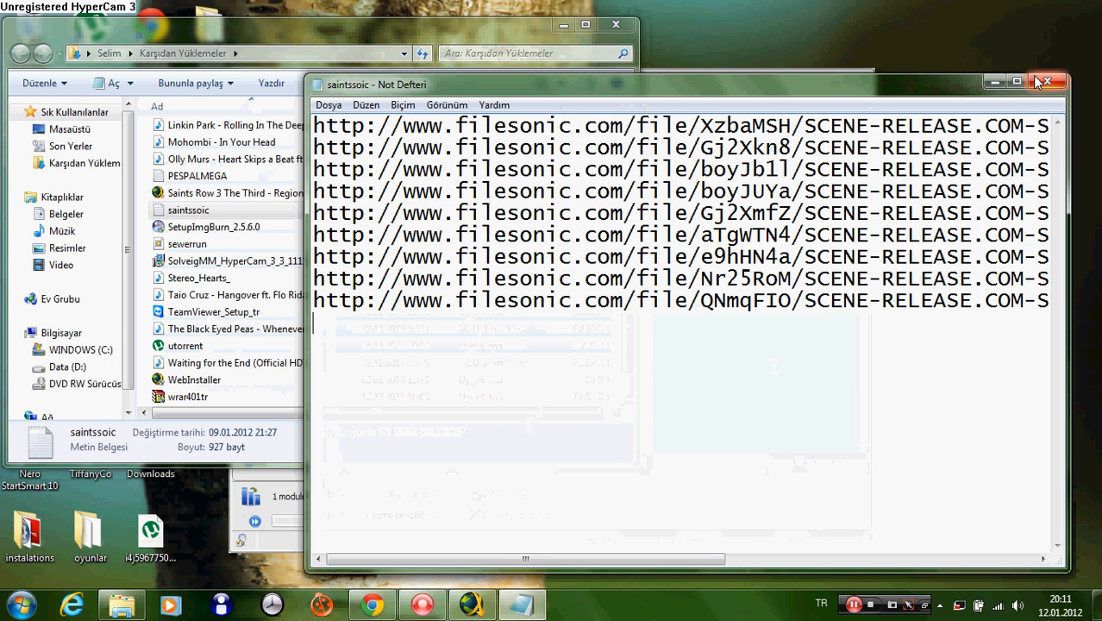
key("ctrl+a")
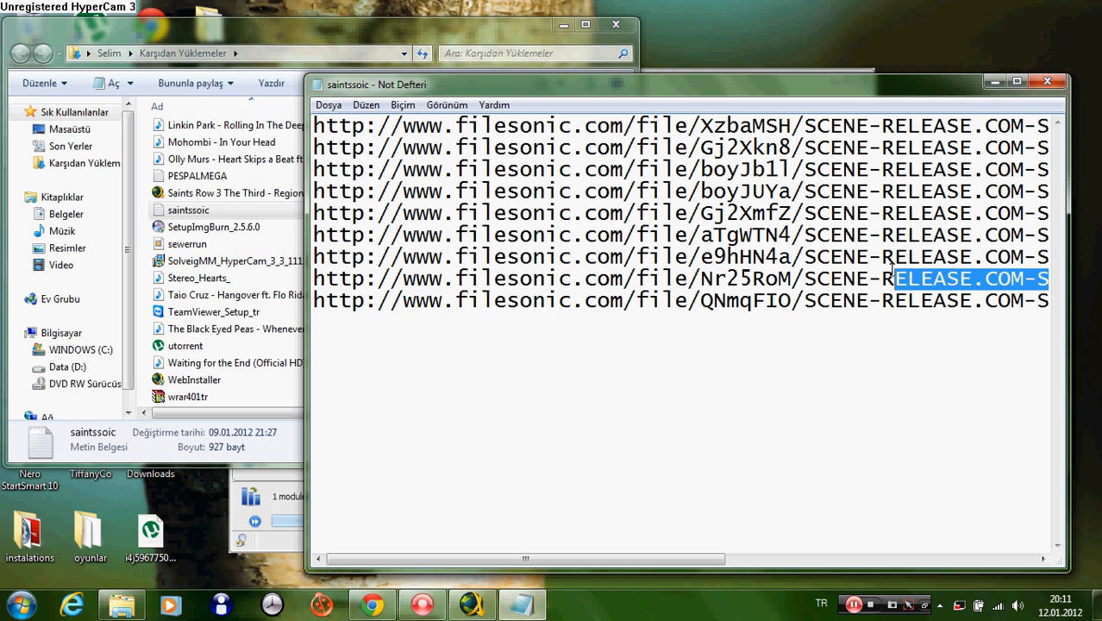
scroll("right", 3)
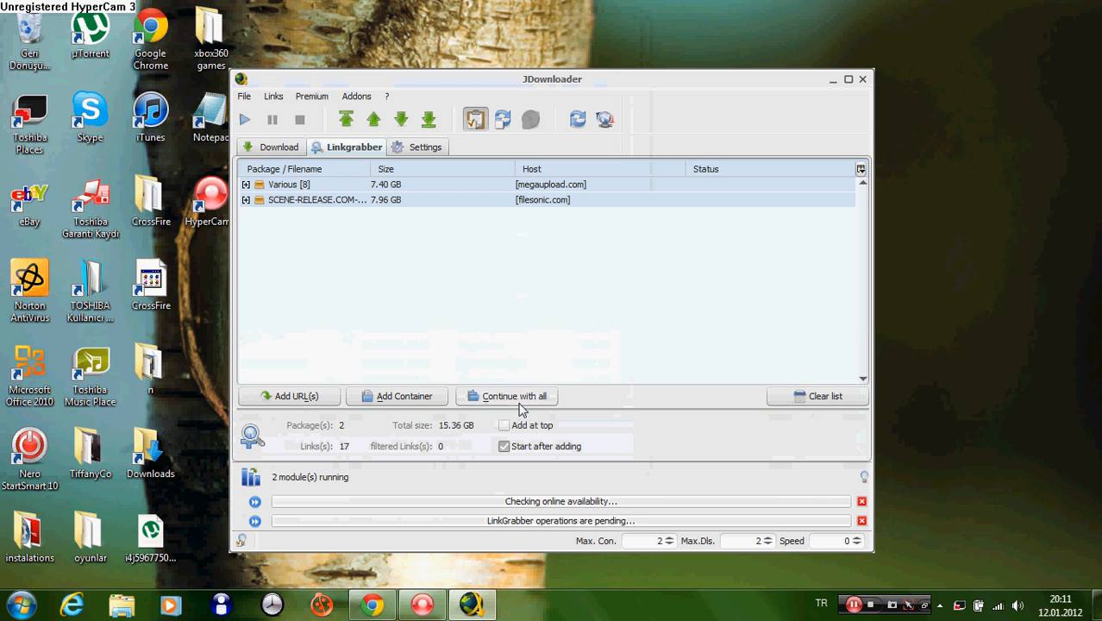
Cancel the pending Linkgrabber checks and delete both grabbed packages of 17 links.
left_click(862, 500)
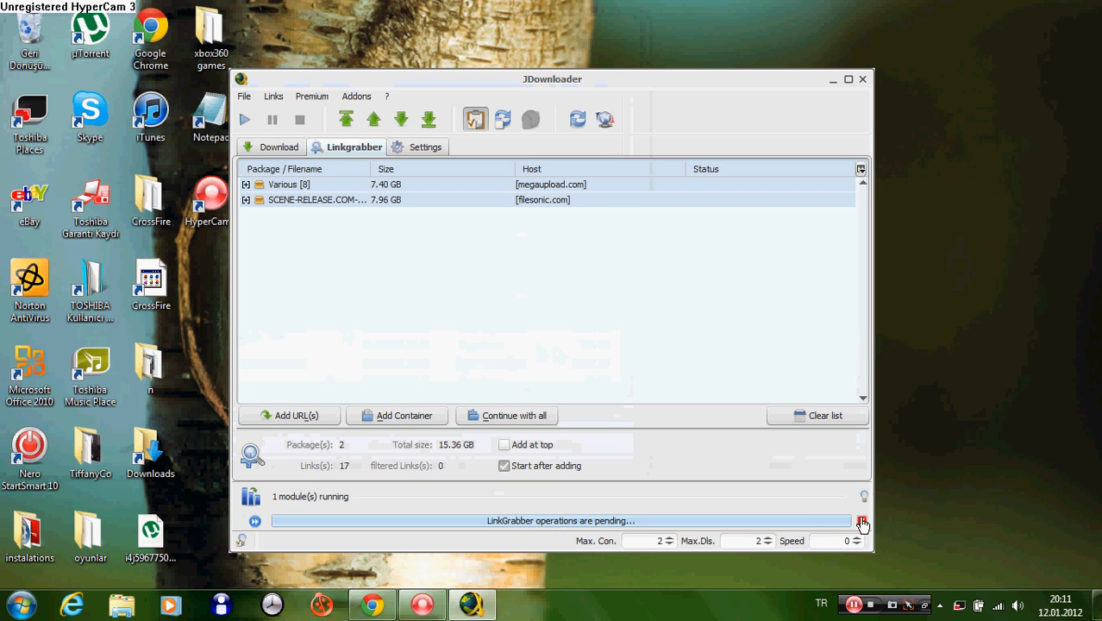
left_click(862, 523)
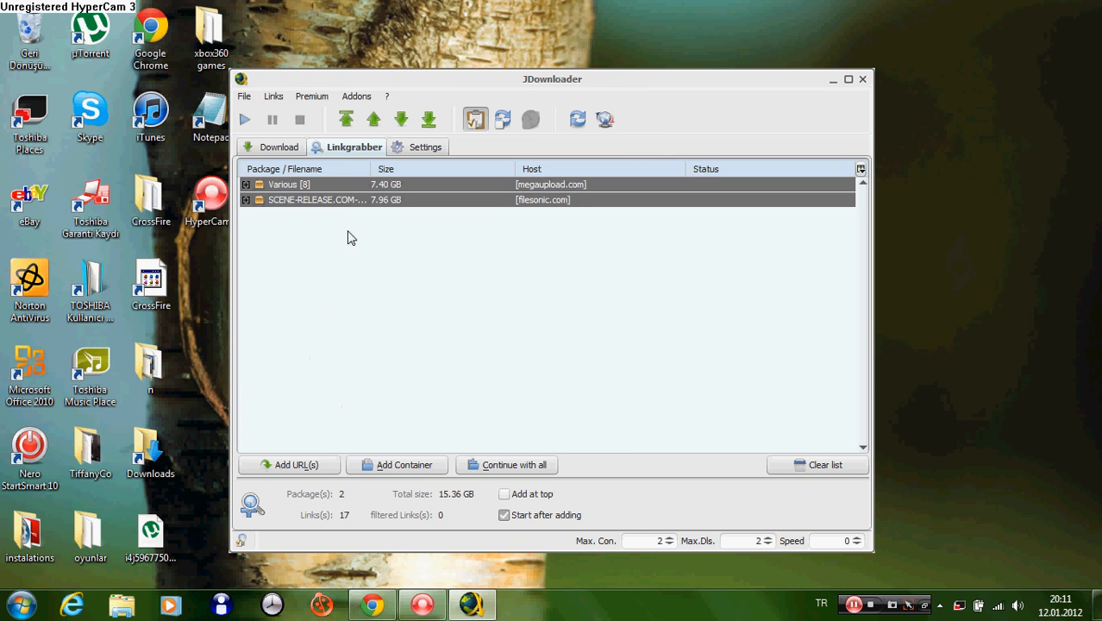
left_click(410, 398)
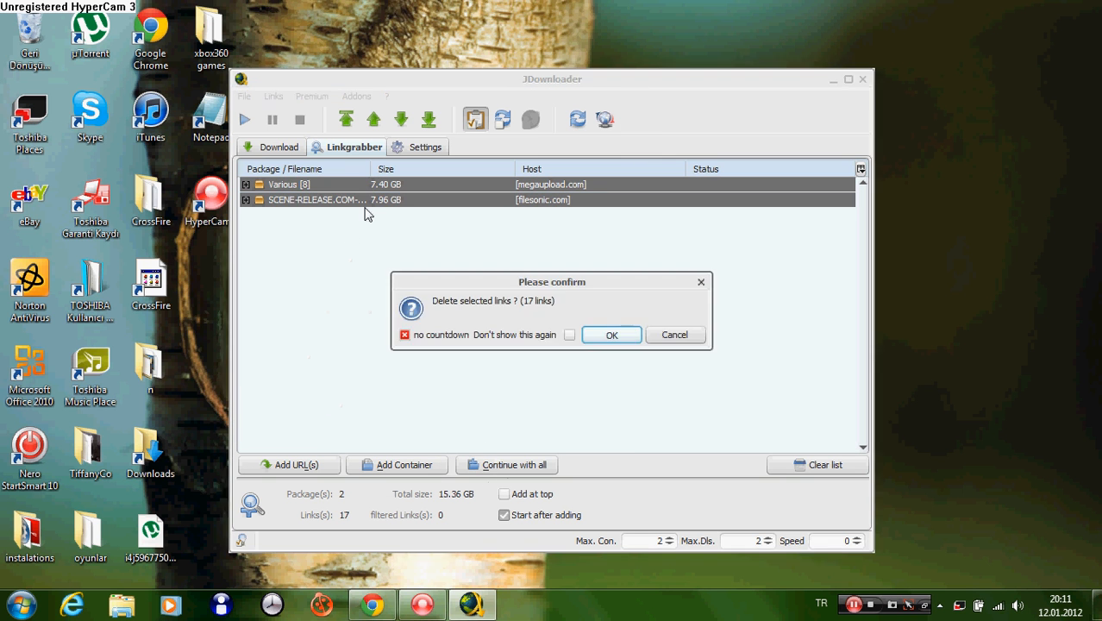
left_click(610, 334)
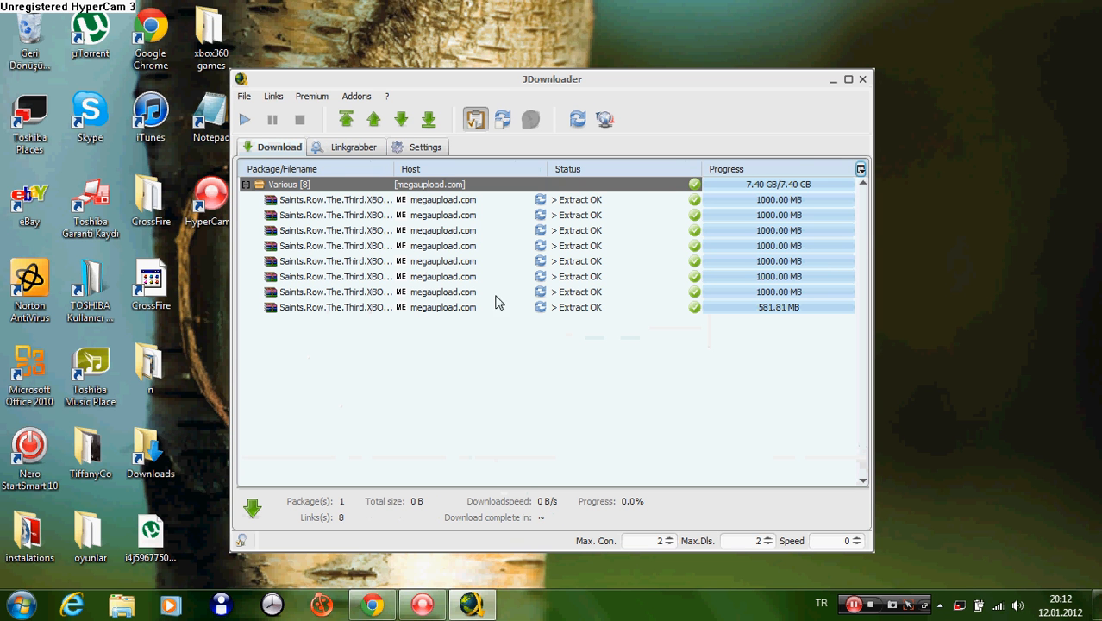
mouse_move(604, 250)
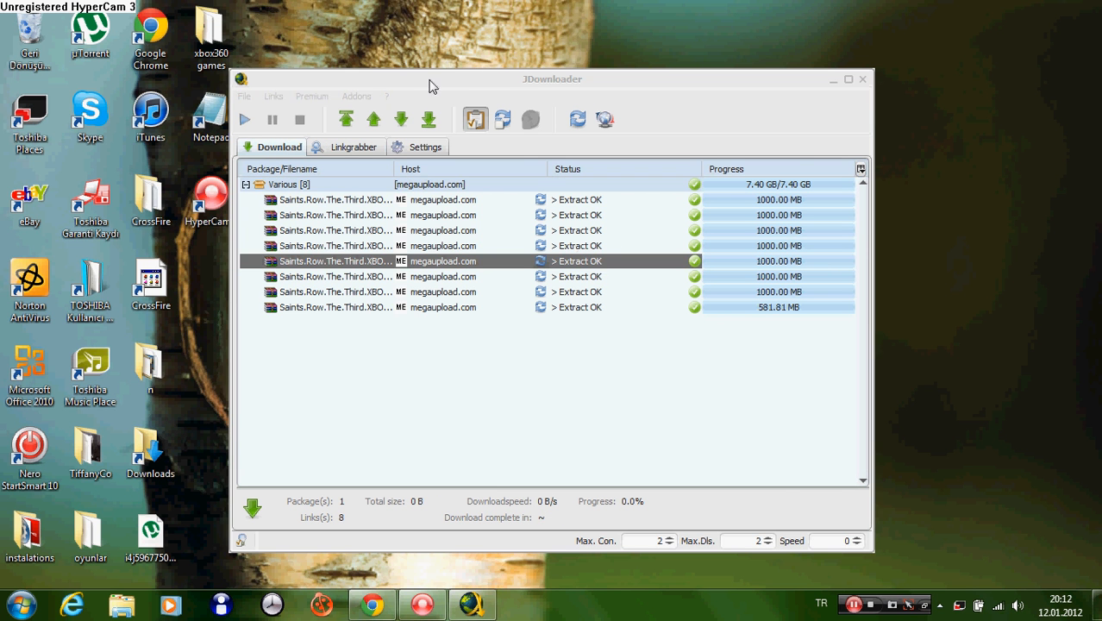
Check the sp-srtt image files inside Saints.Row.The.Third.XBOX360-SPARE, then close the folder.
left_click(862, 79)
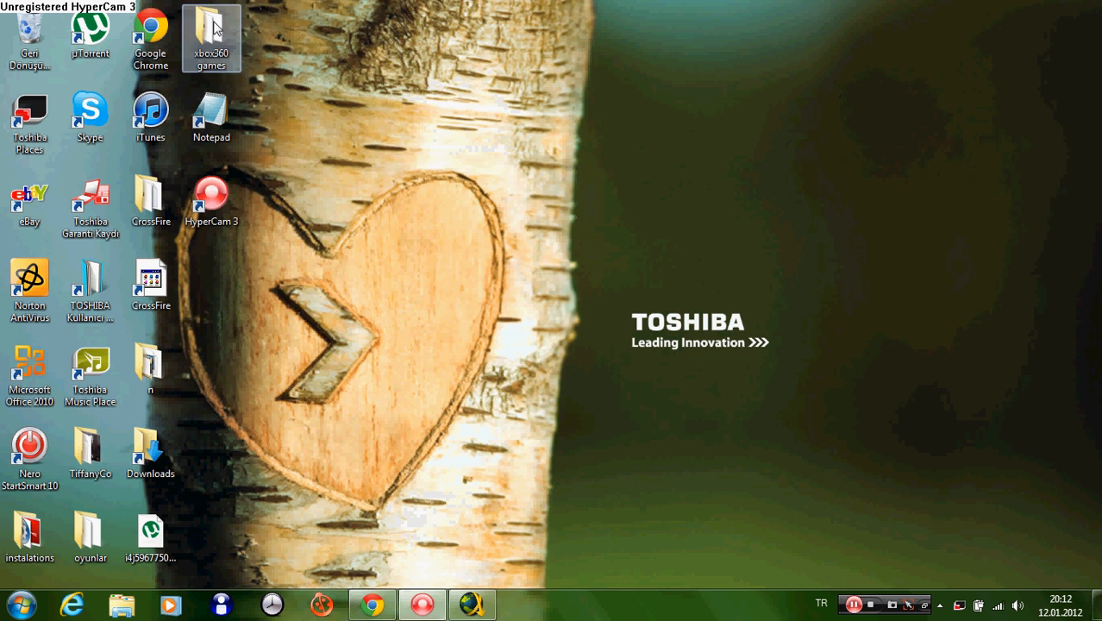
double_click(210, 34)
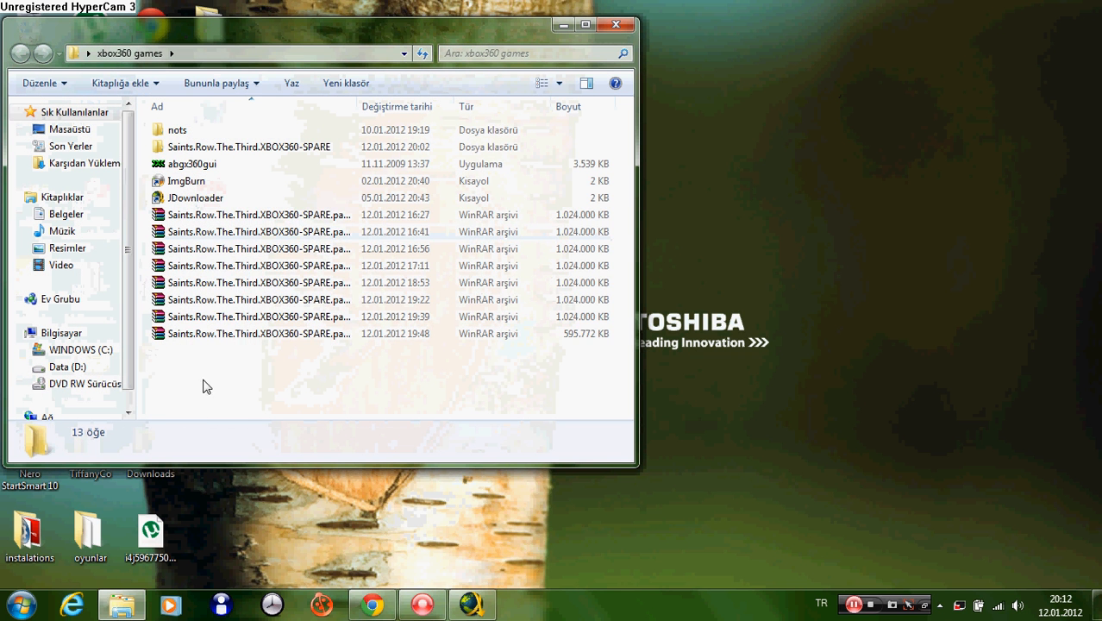
double_click(248, 147)
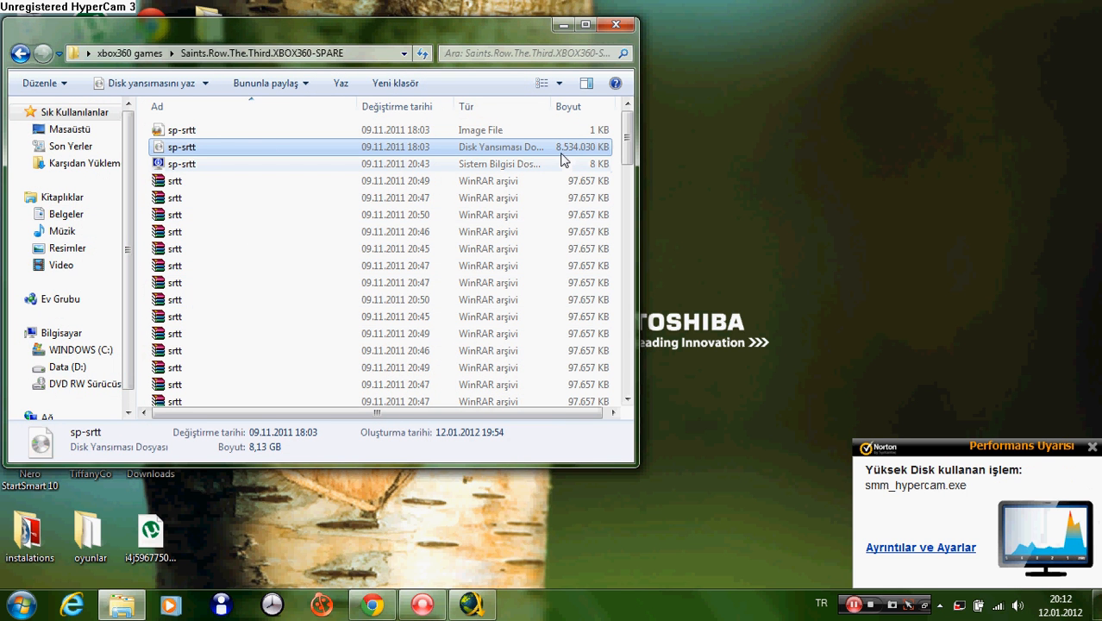
mouse_move(576, 155)
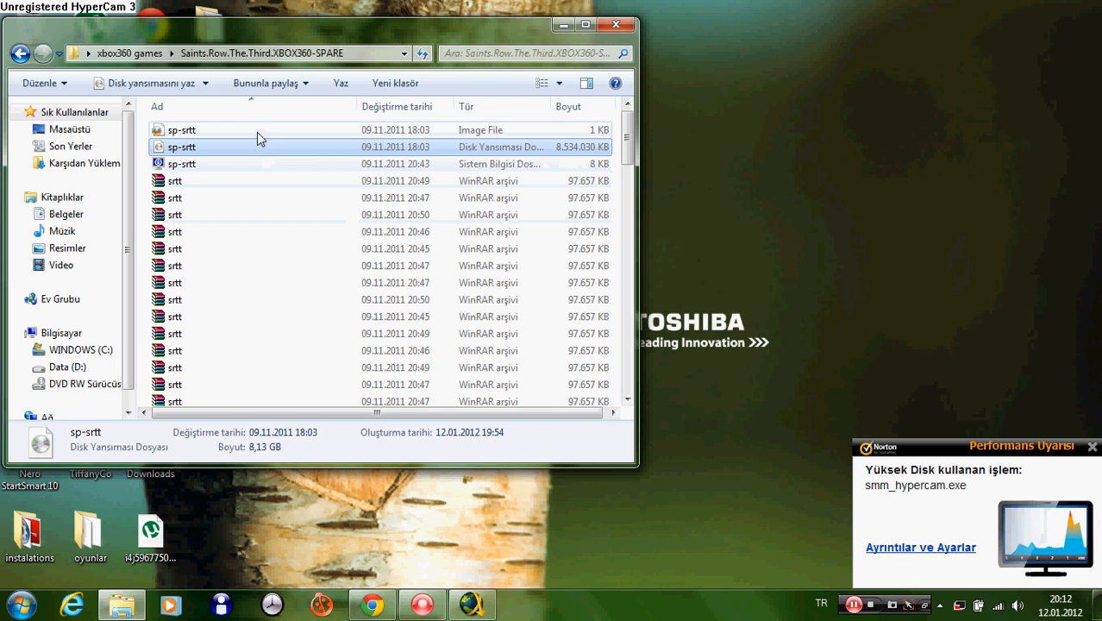
mouse_move(398, 146)
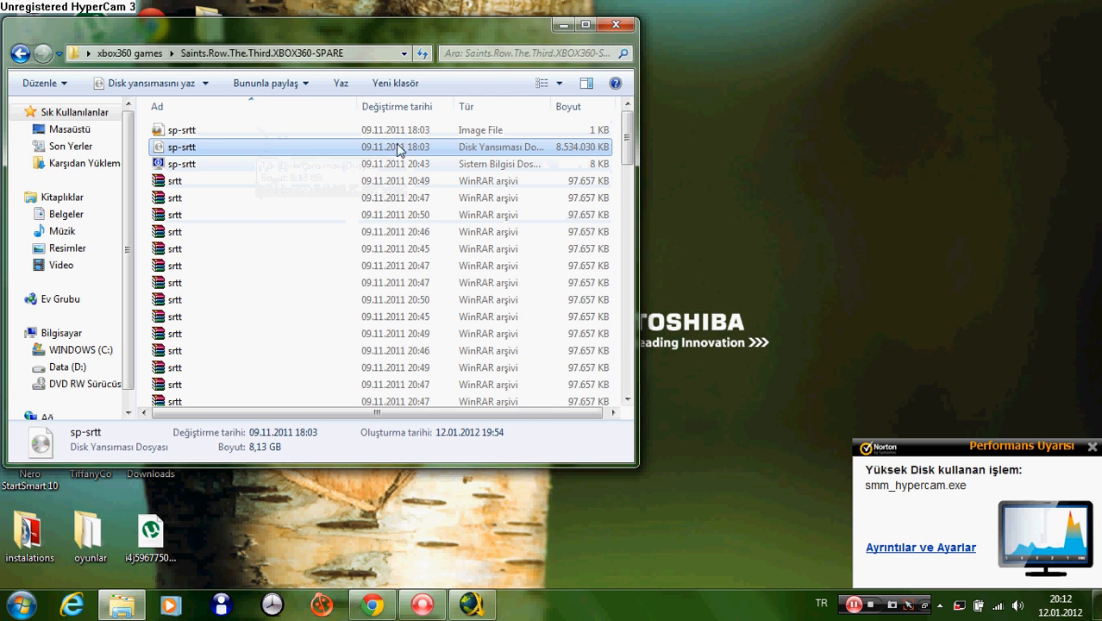
mouse_move(484, 148)
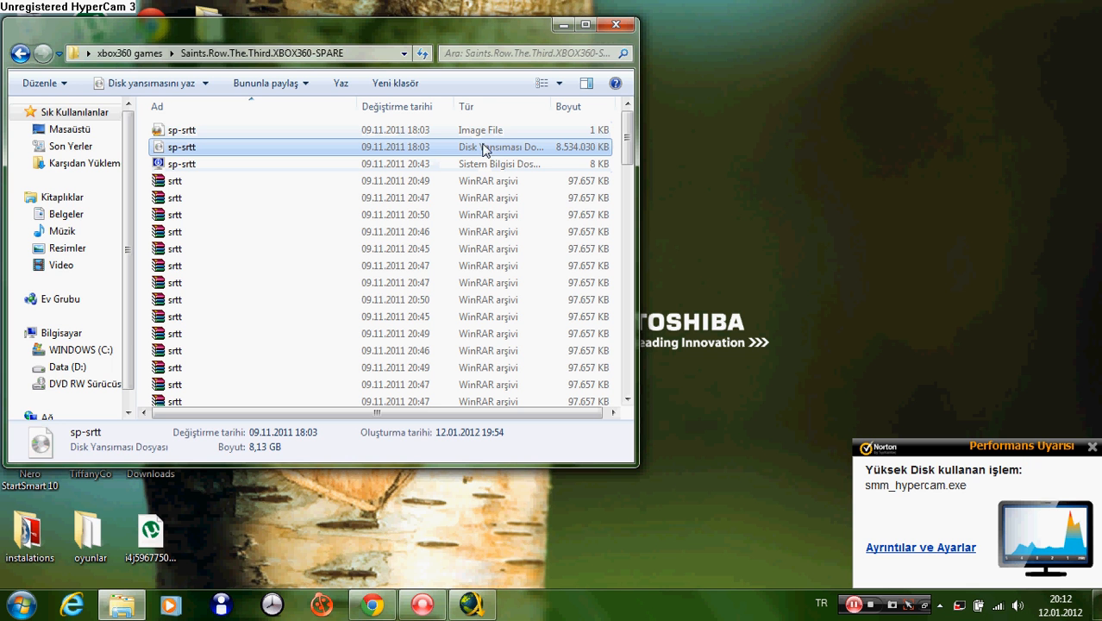
left_click(181, 129)
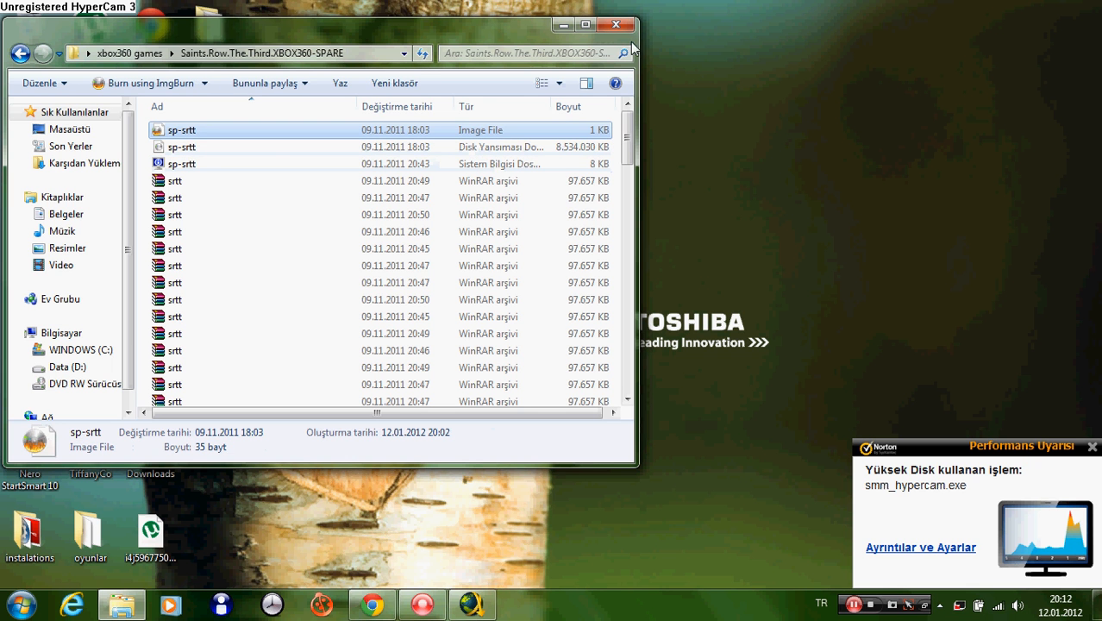
left_click(615, 24)
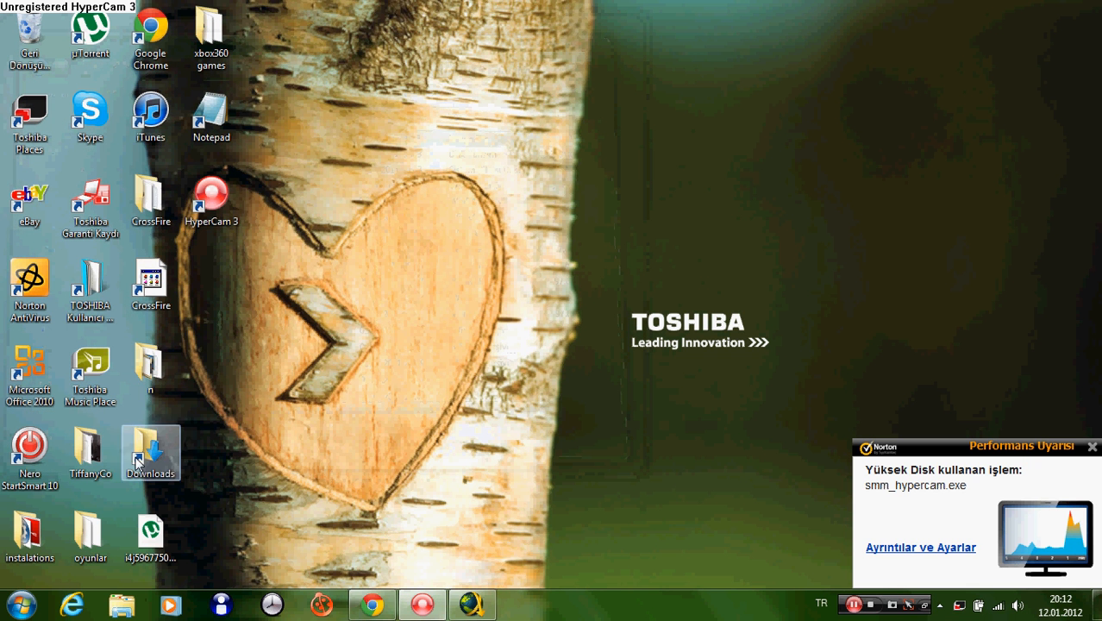
Launch ImgBurn and review the Write settings, leaving layer break on Calculate Optimal.
double_click(211, 34)
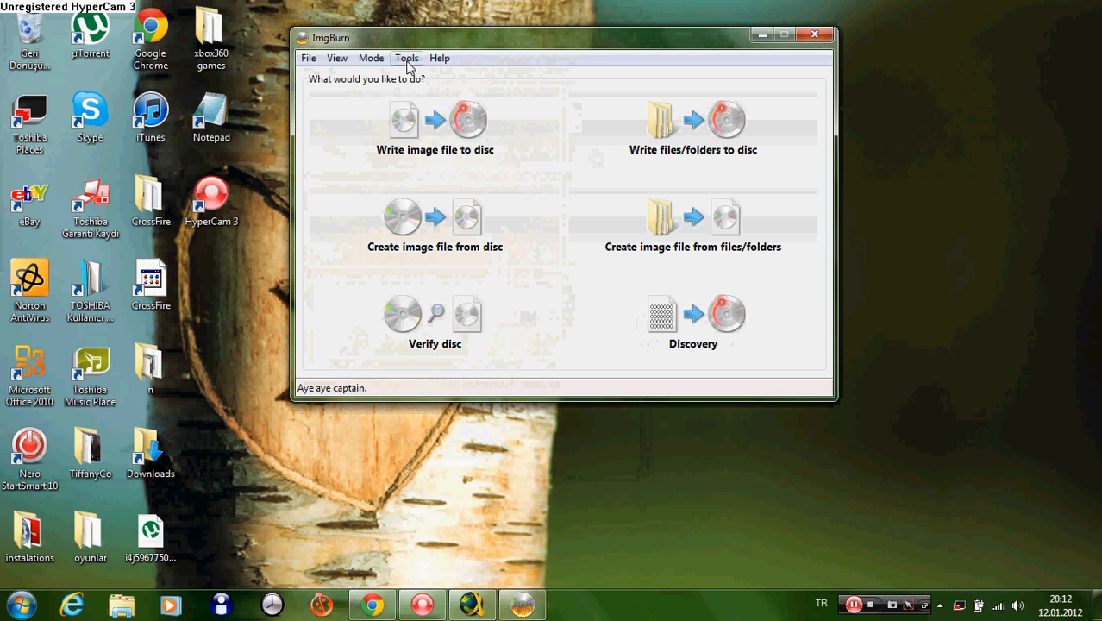
left_click(407, 59)
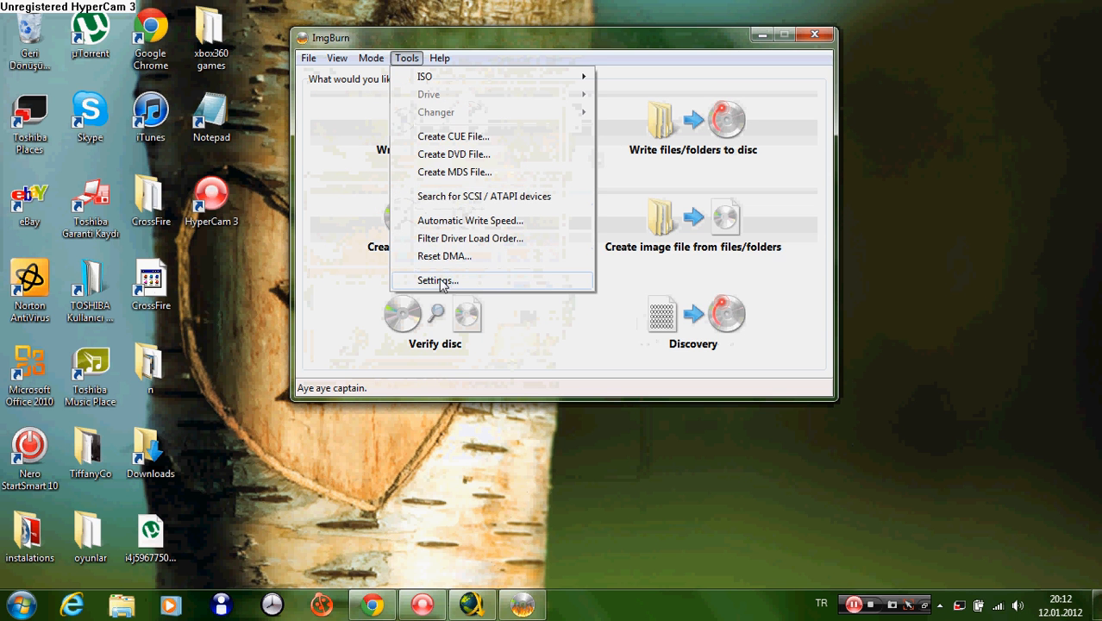
left_click(438, 279)
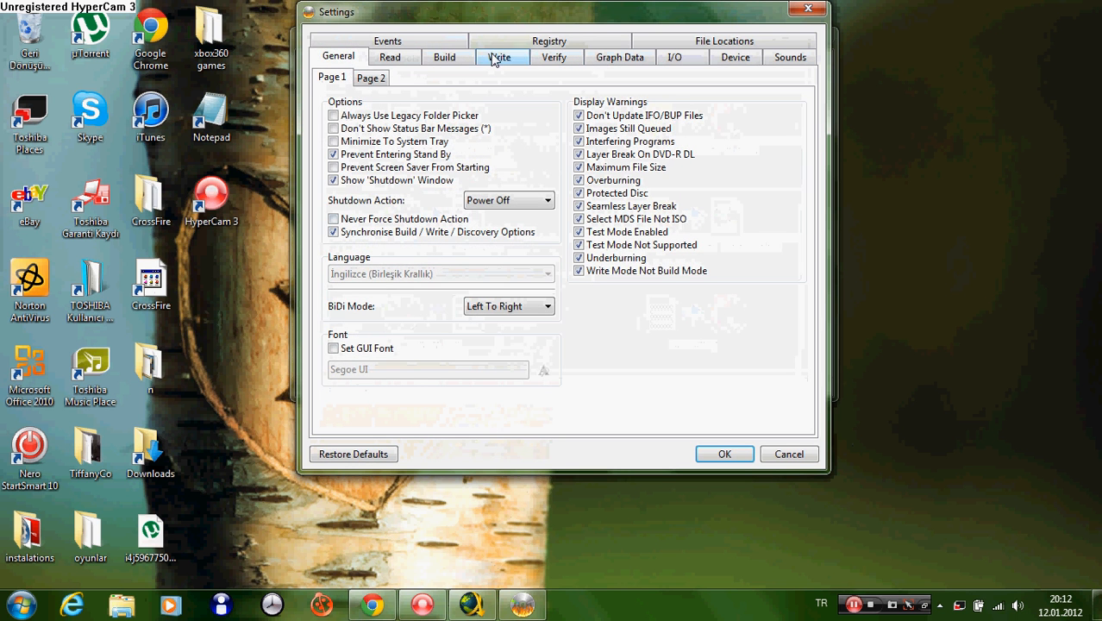
left_click(500, 57)
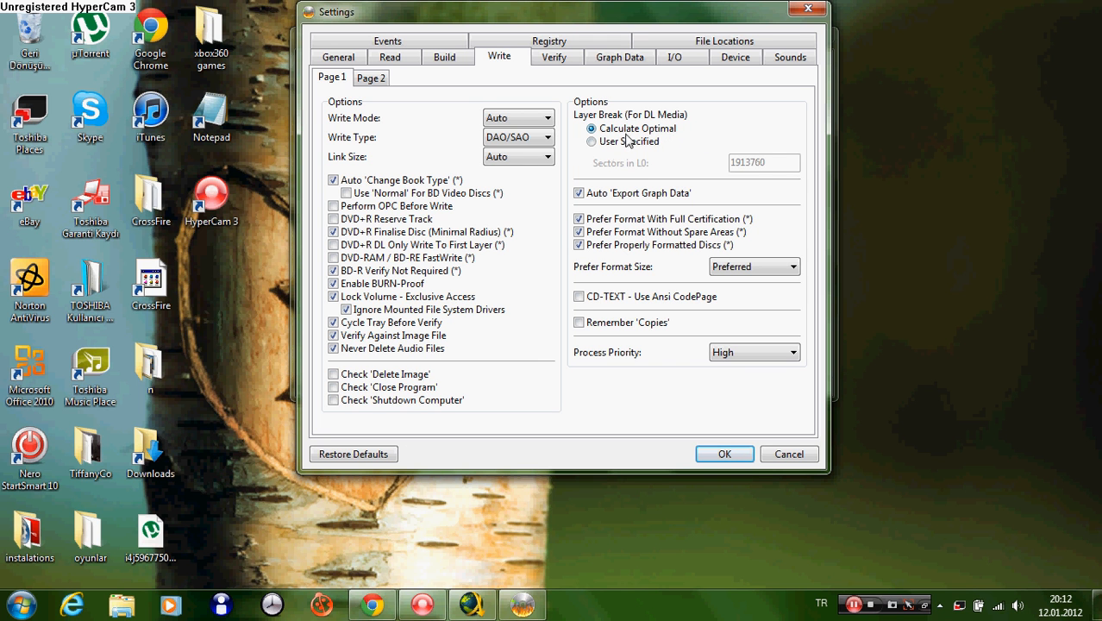
left_click(592, 142)
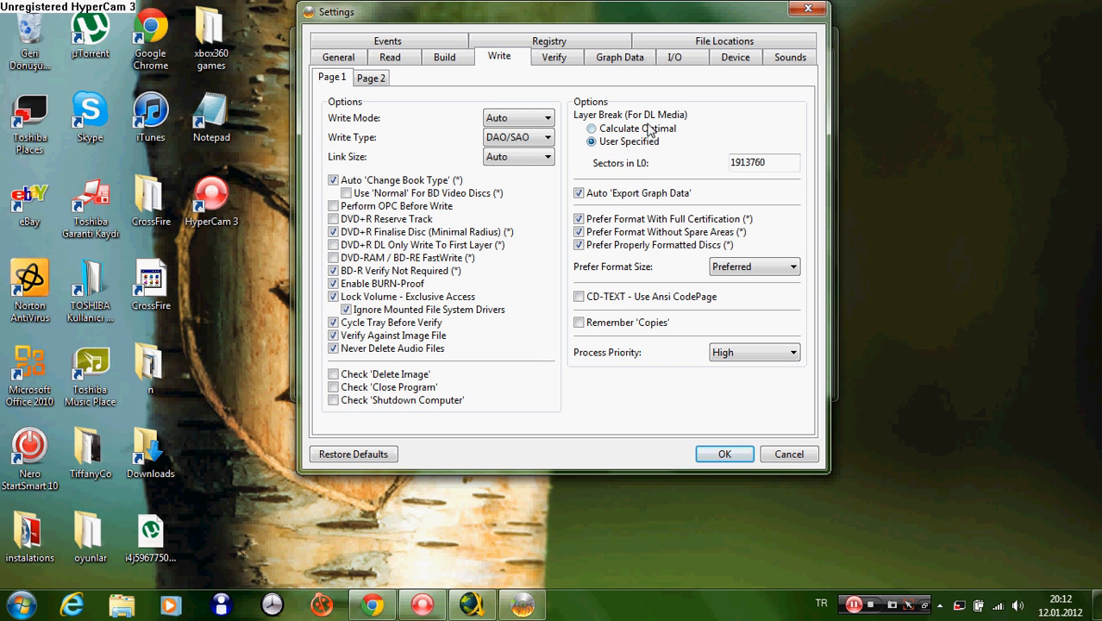
left_click(593, 128)
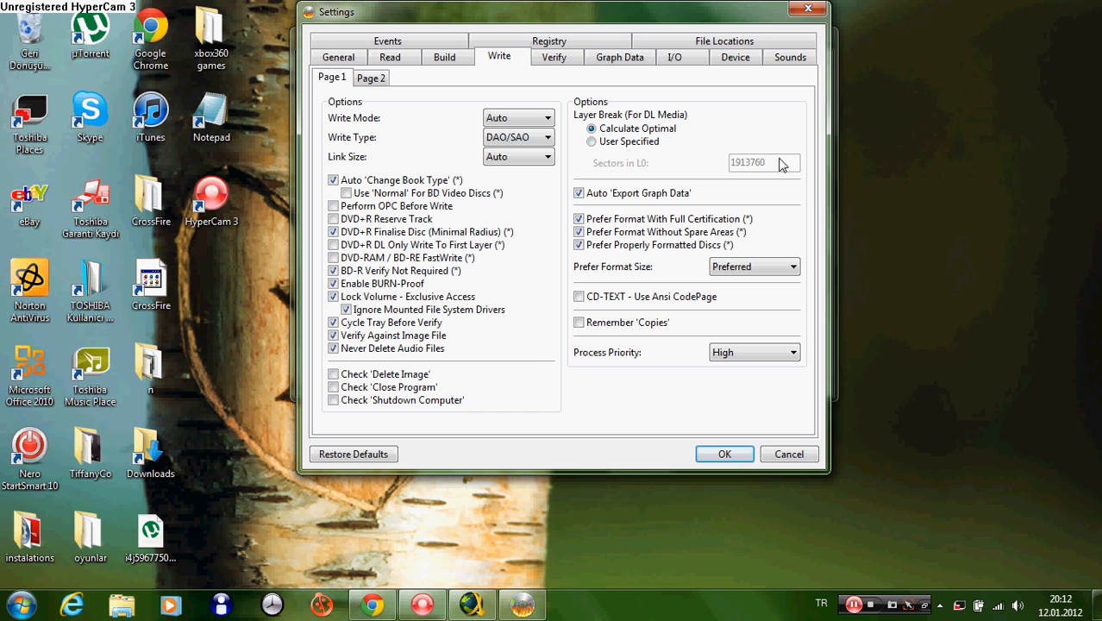
mouse_move(581, 210)
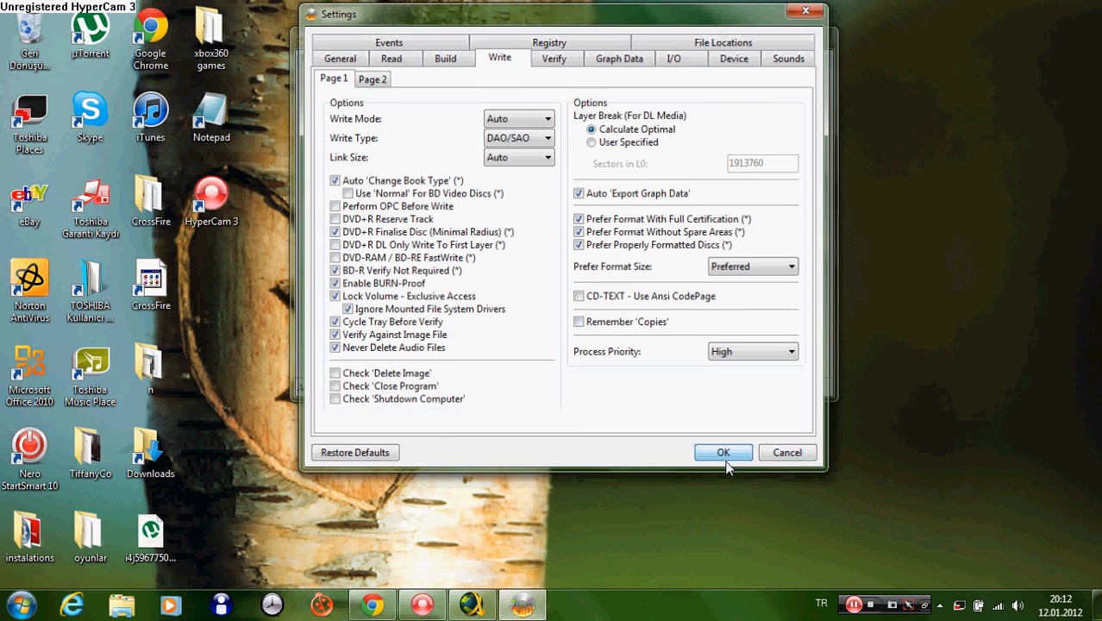
Confirm the settings and enter Write image file to disc mode for the DVD+R DL drive.
left_click(722, 452)
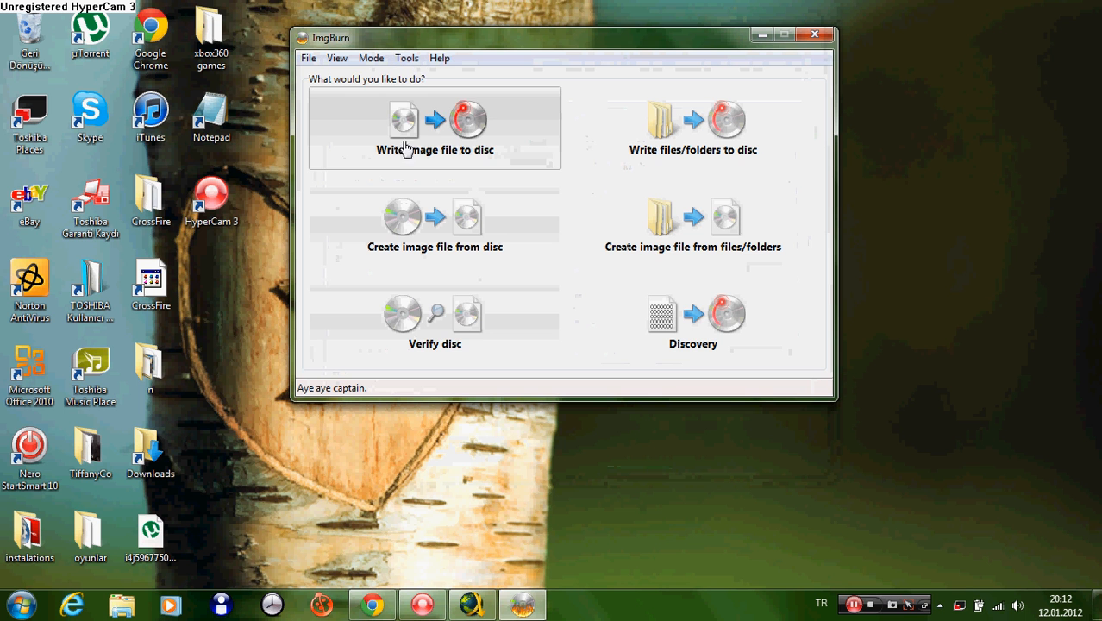
mouse_move(479, 138)
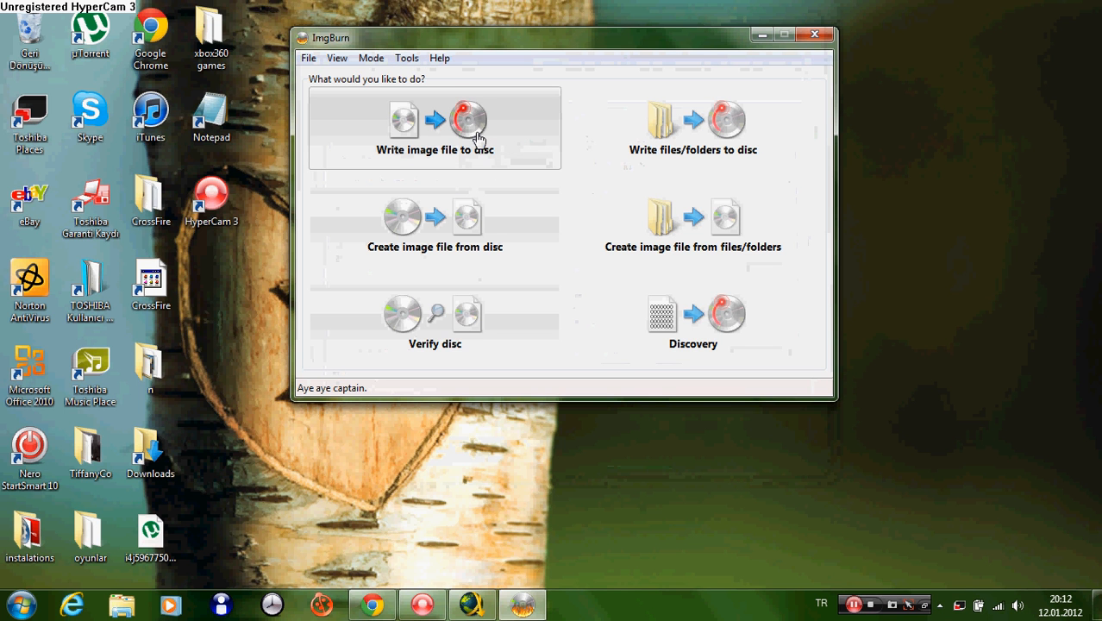
mouse_move(417, 181)
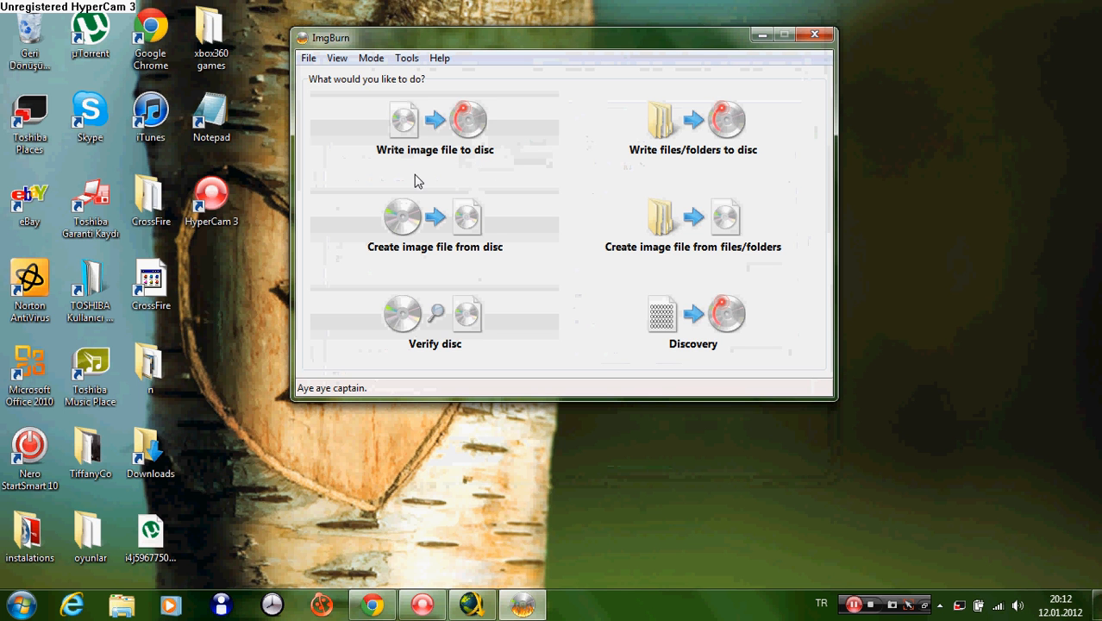
mouse_move(512, 137)
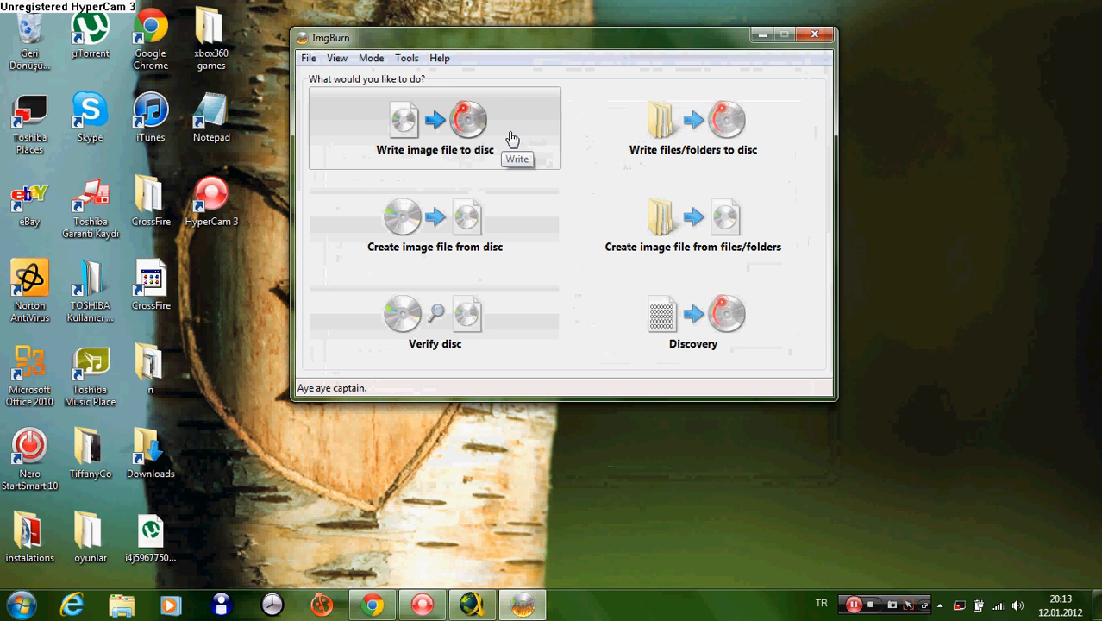
left_click(434, 124)
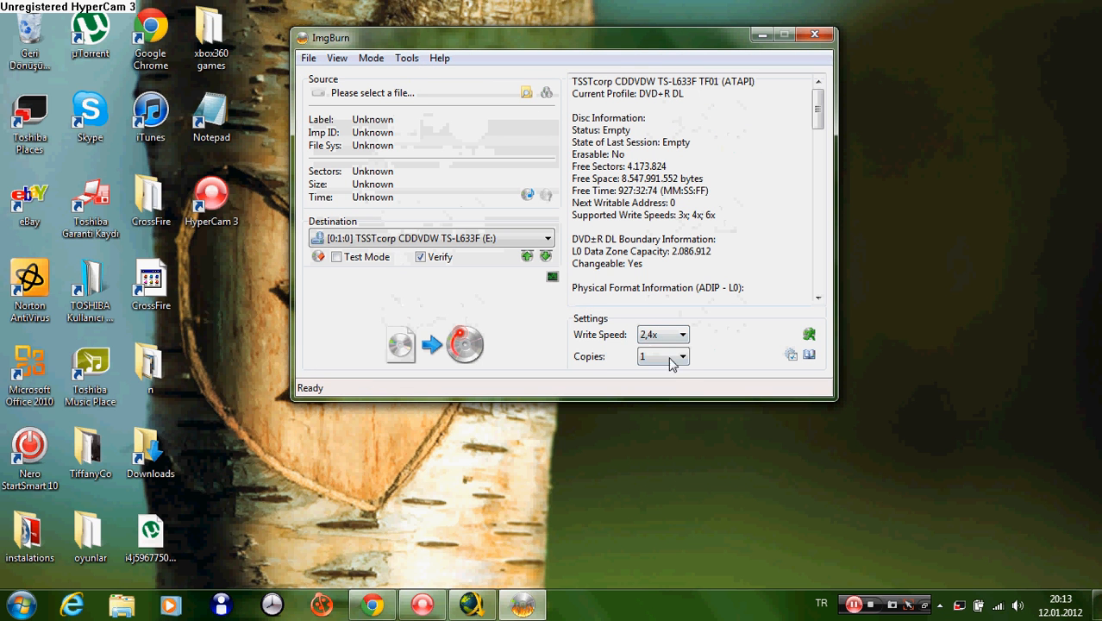
mouse_move(662, 365)
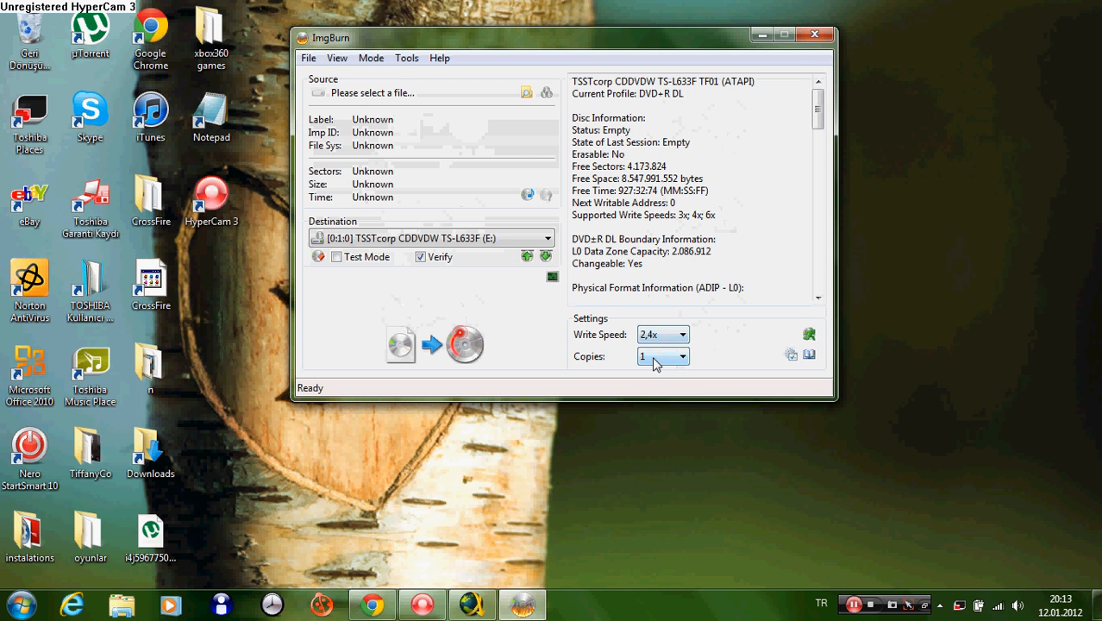
mouse_move(480, 266)
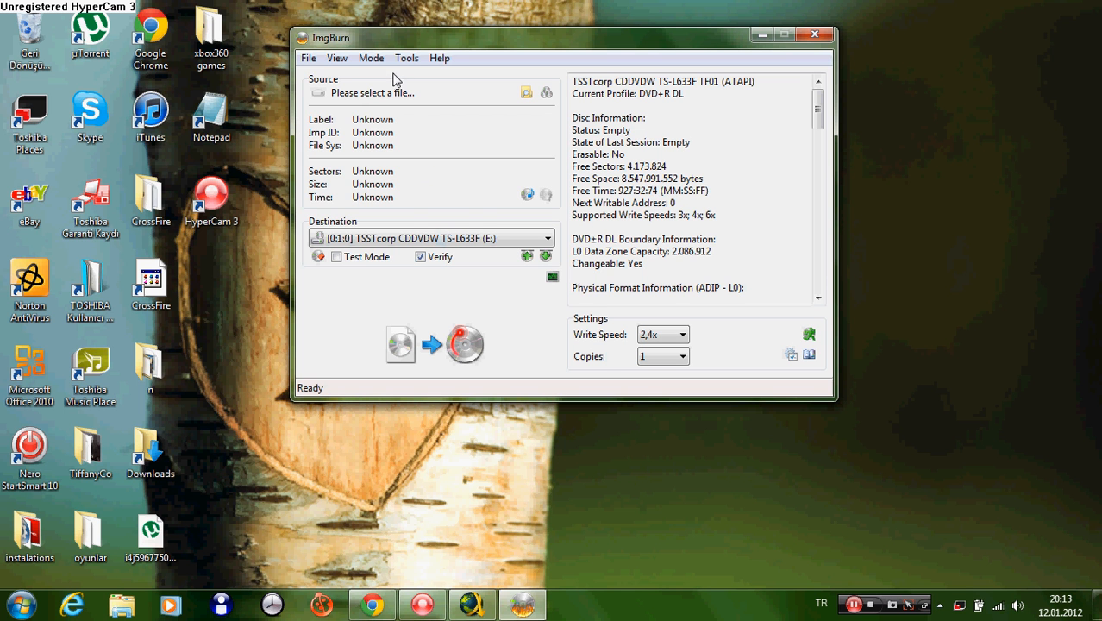
mouse_move(528, 193)
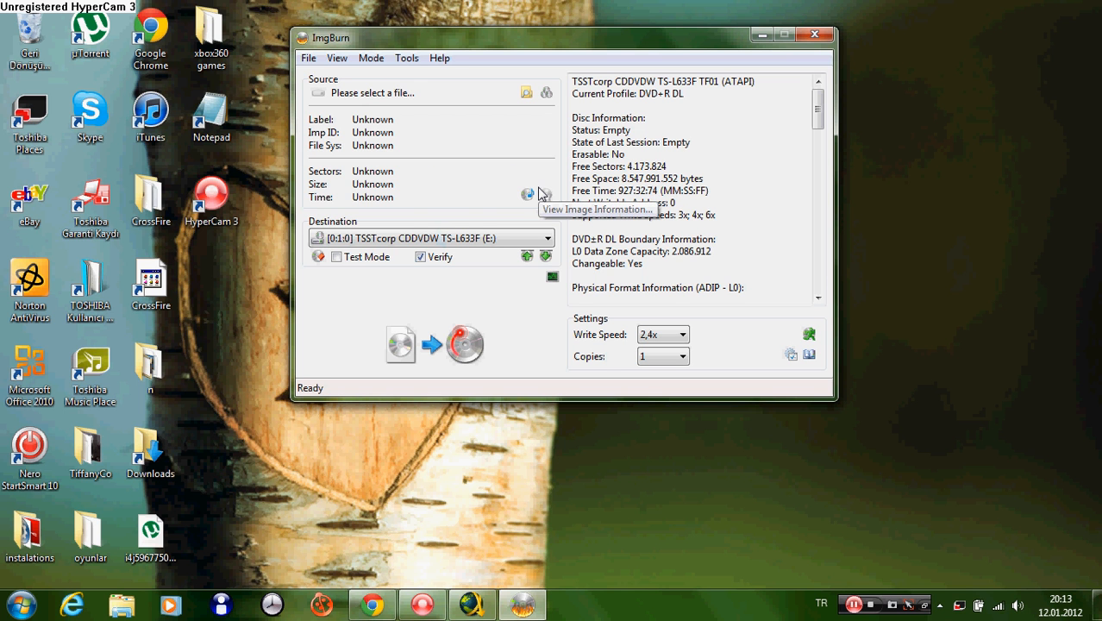
mouse_move(508, 307)
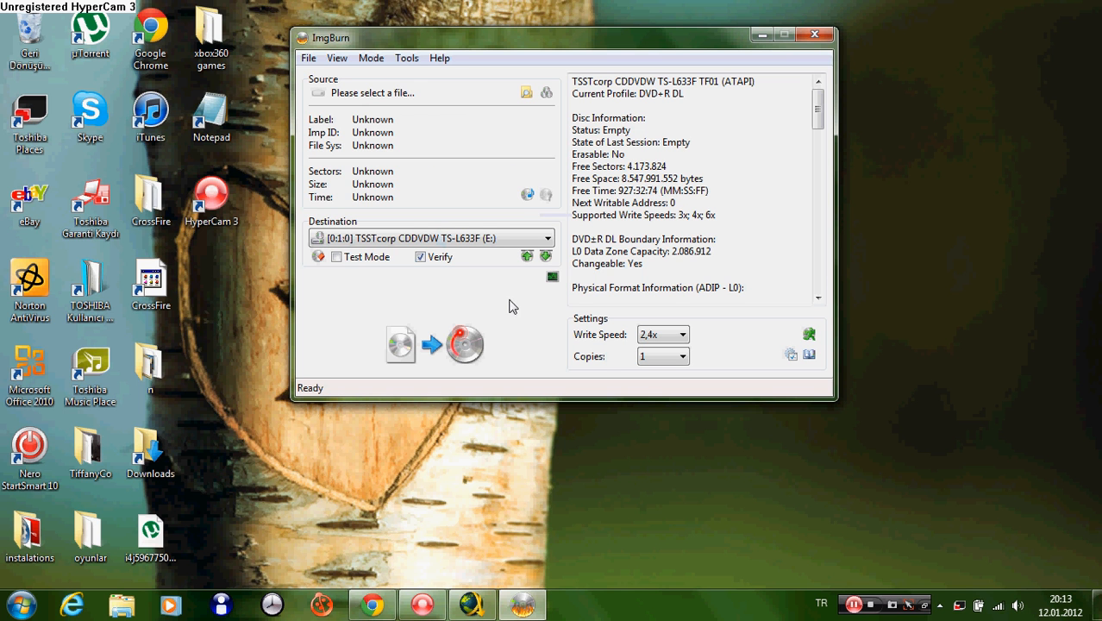
mouse_move(242, 76)
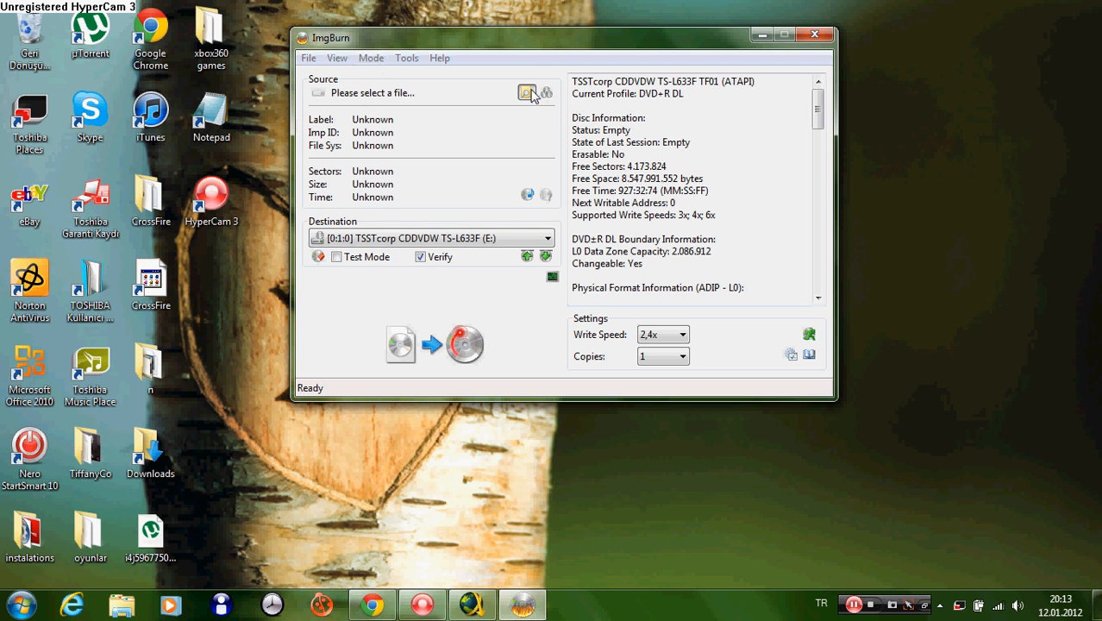
Browse for the source image into Desktop > xbox360 games > Saints.Row.The.Third.XBOX360-SPARE.
left_click(527, 93)
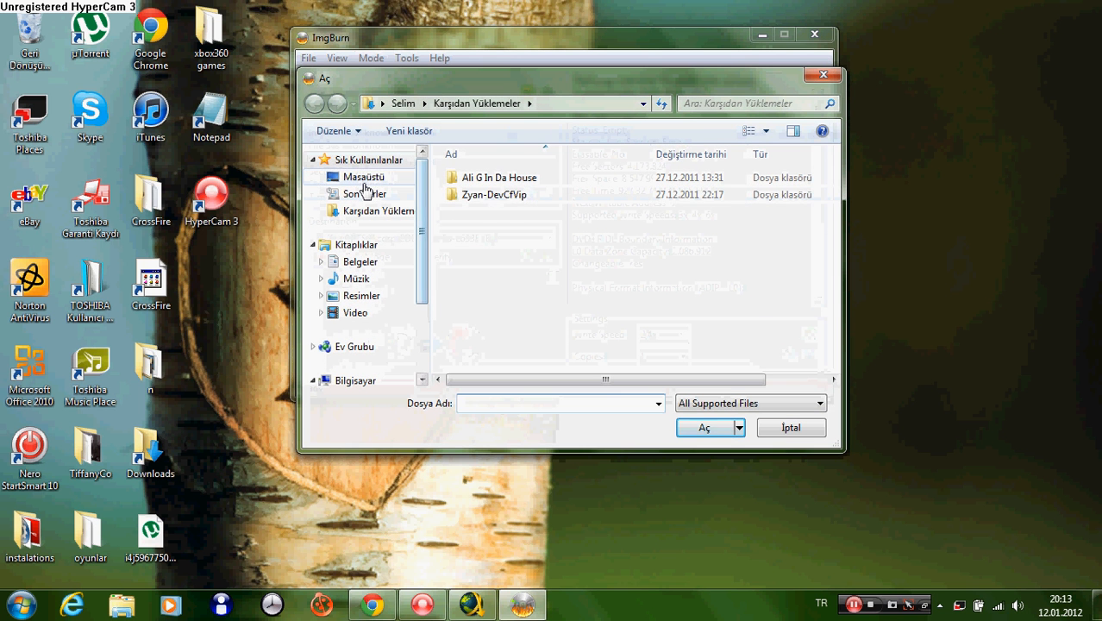
left_click(362, 176)
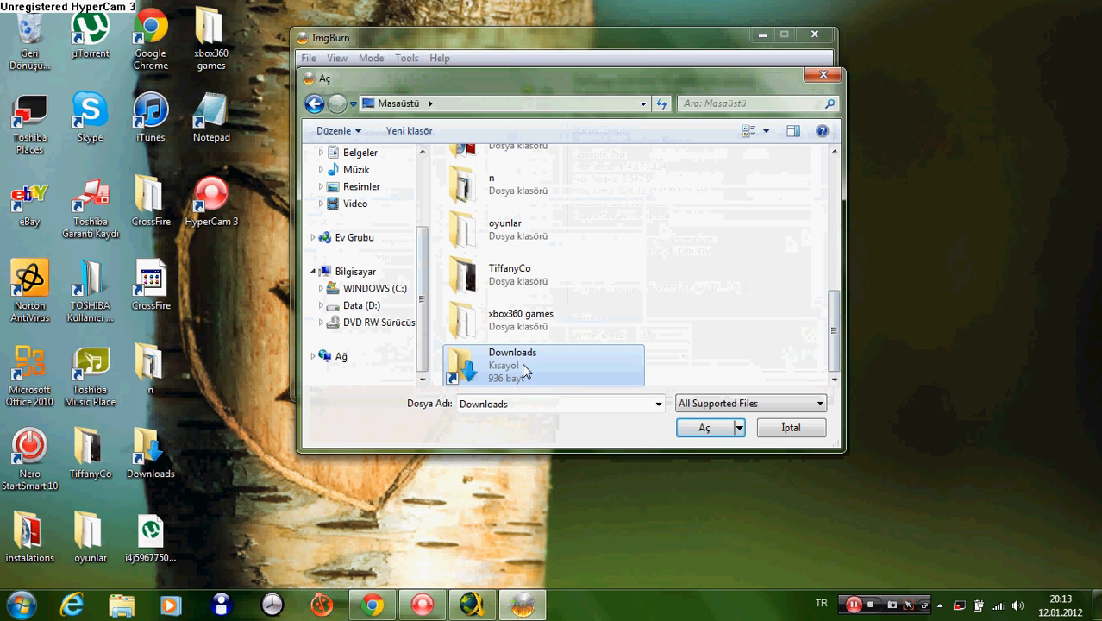
double_click(521, 319)
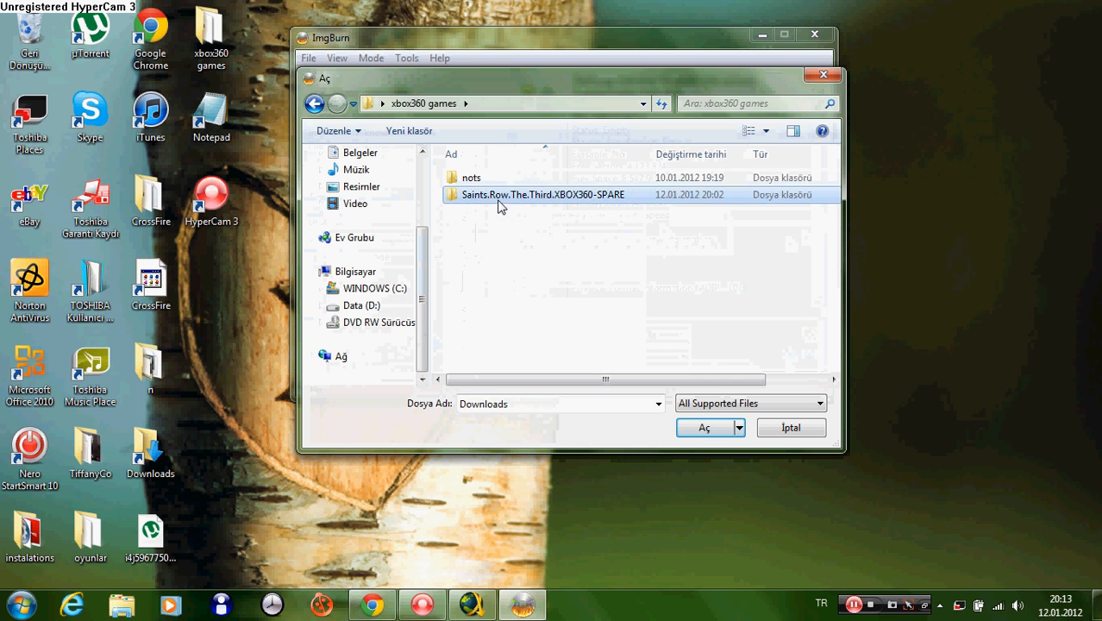
double_click(543, 193)
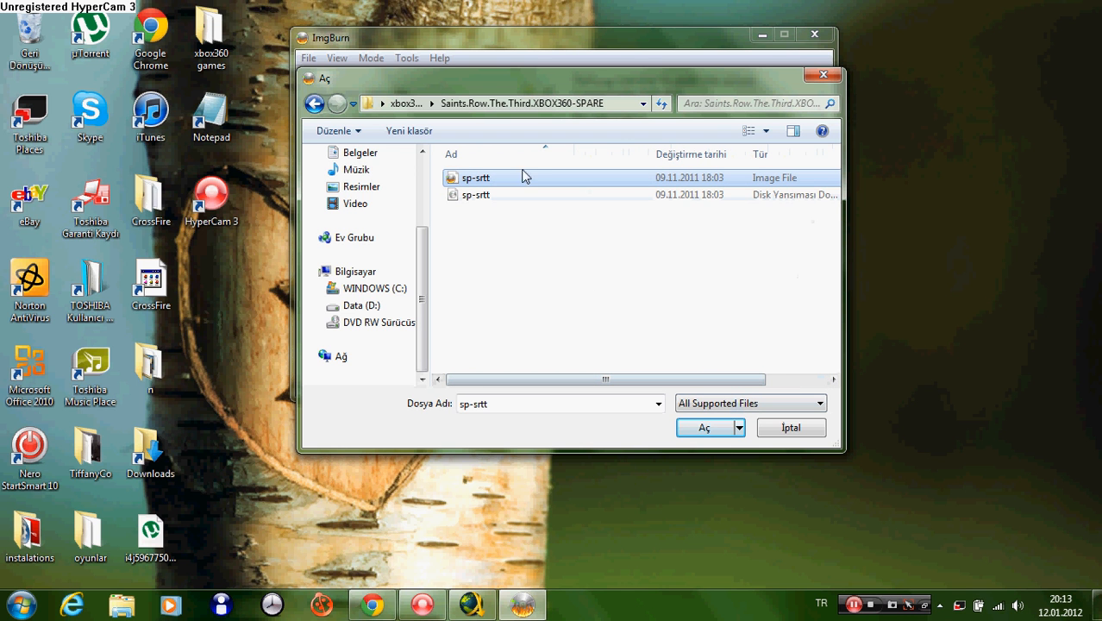
mouse_move(720, 227)
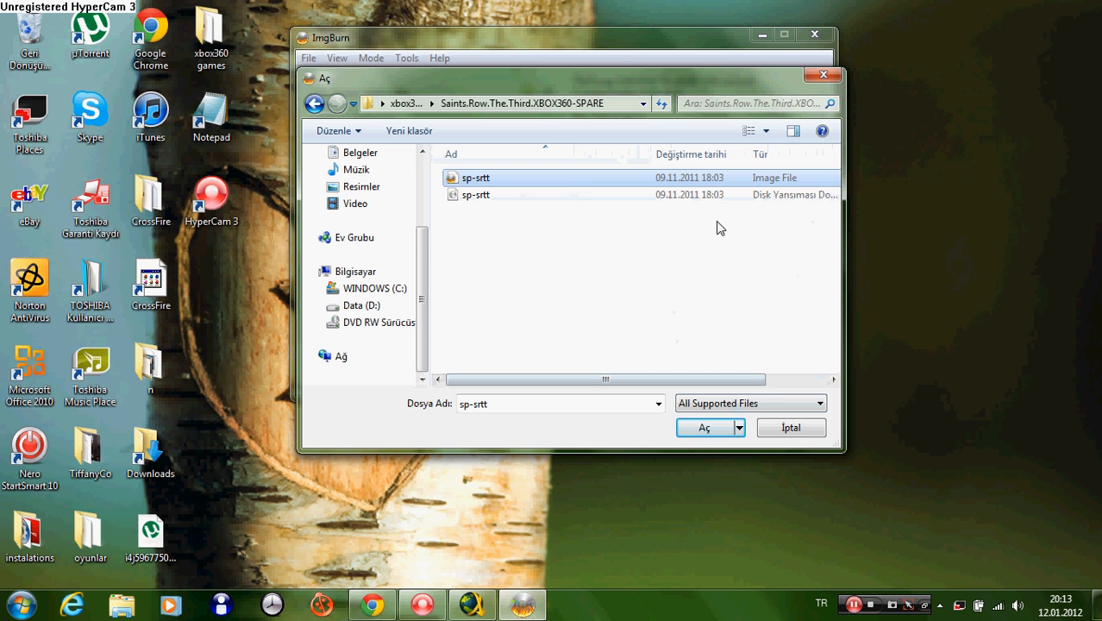
Load the sp-srtt.dvd image (8,738,846,720 bytes) as source for the TSSTcorp drive at 2.4x with Verify on.
left_click(703, 428)
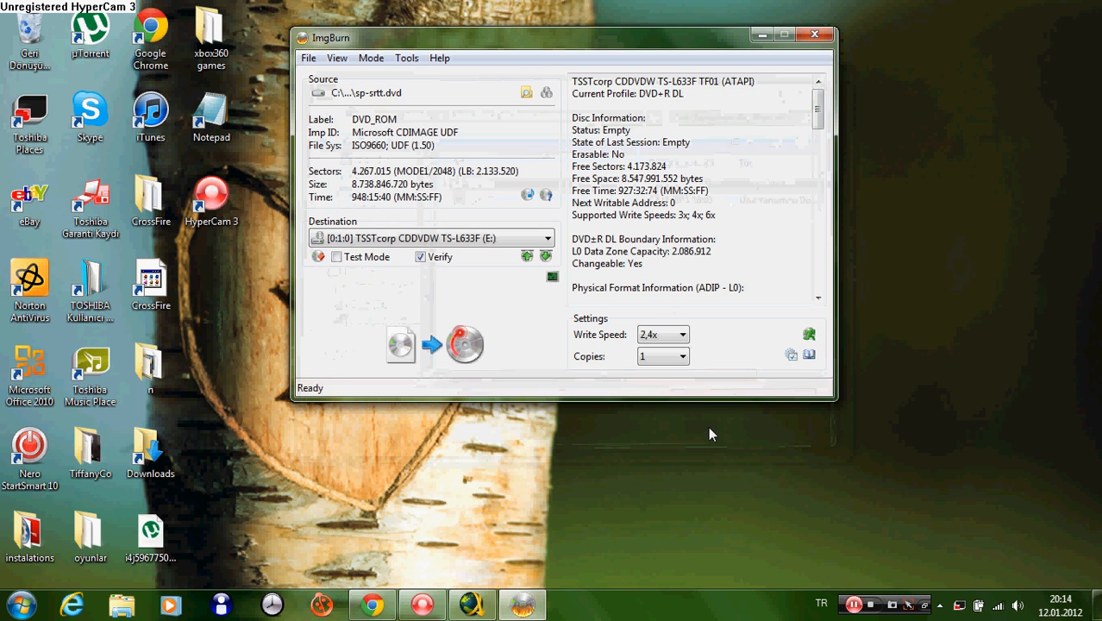
mouse_move(348, 192)
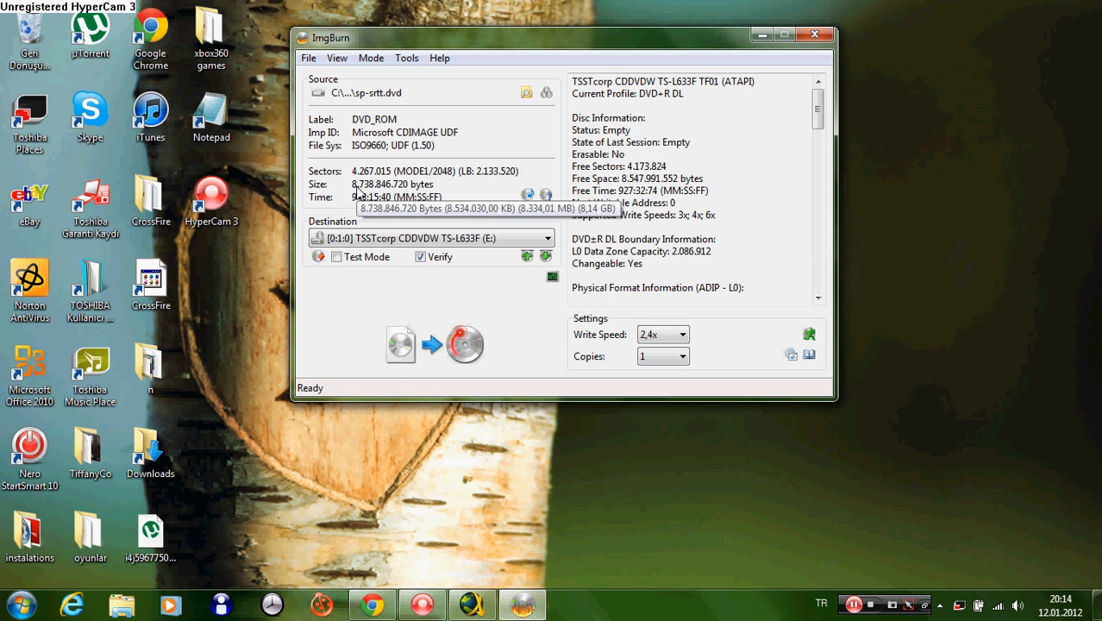
mouse_move(362, 193)
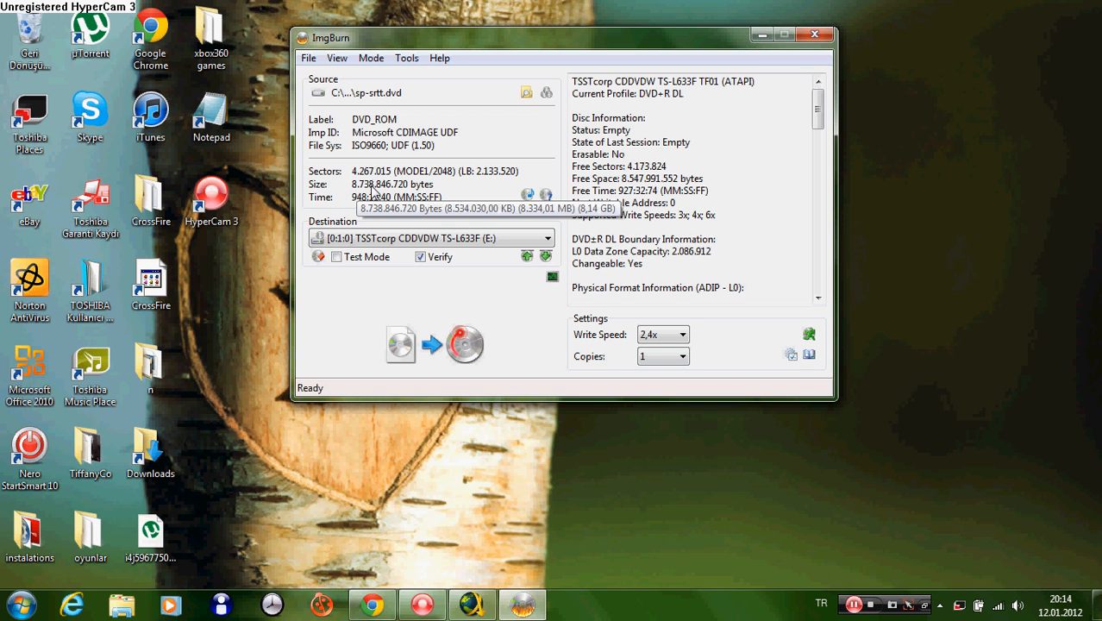
mouse_move(410, 200)
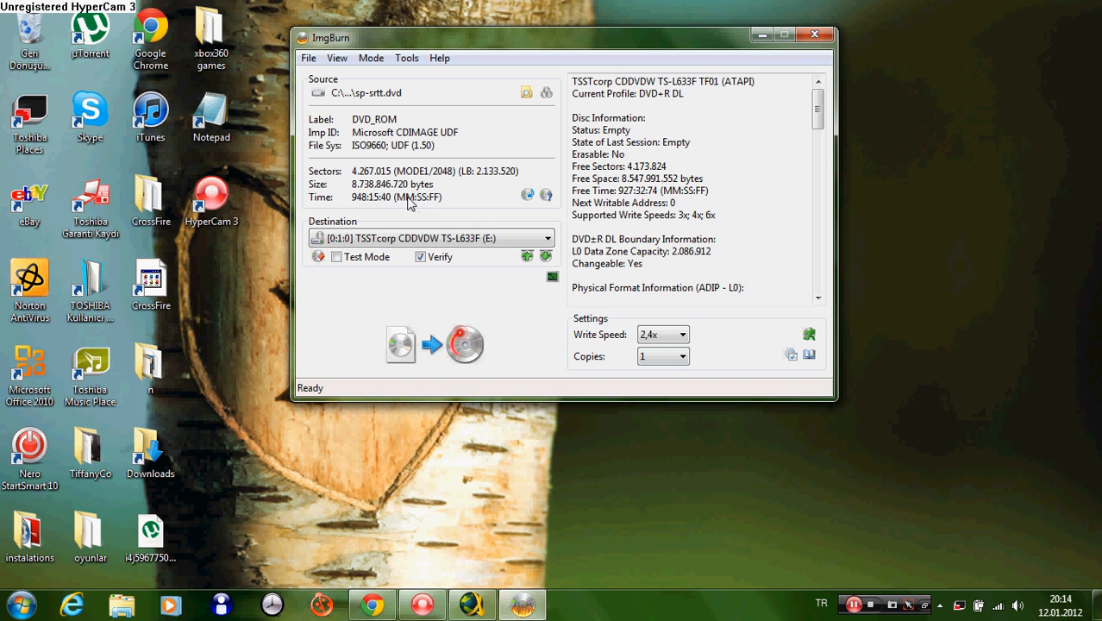
mouse_move(400, 204)
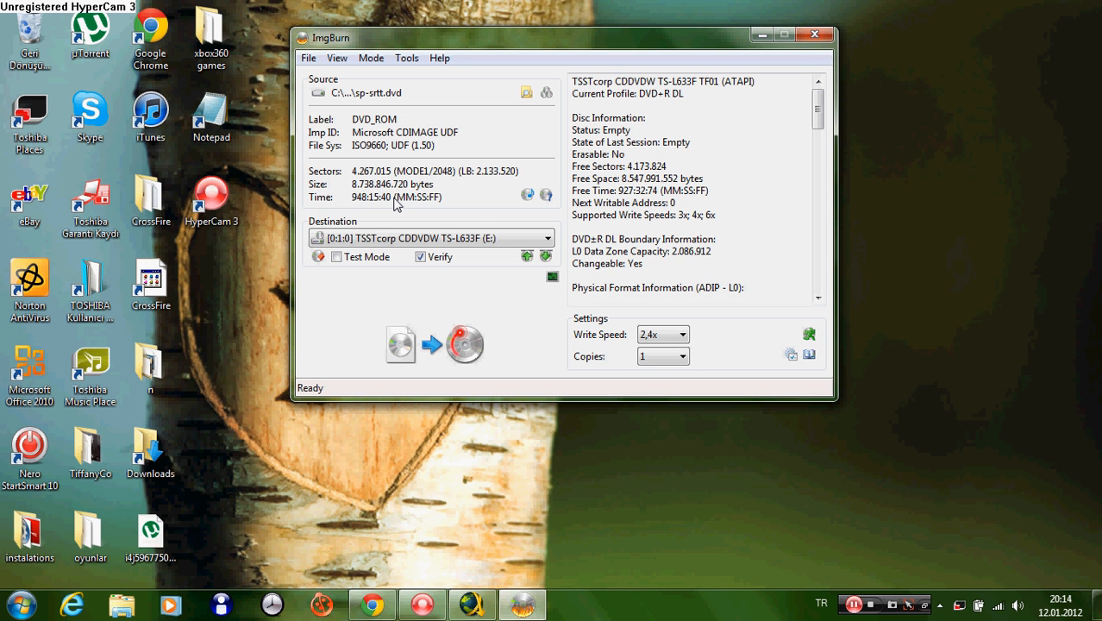
mouse_move(376, 166)
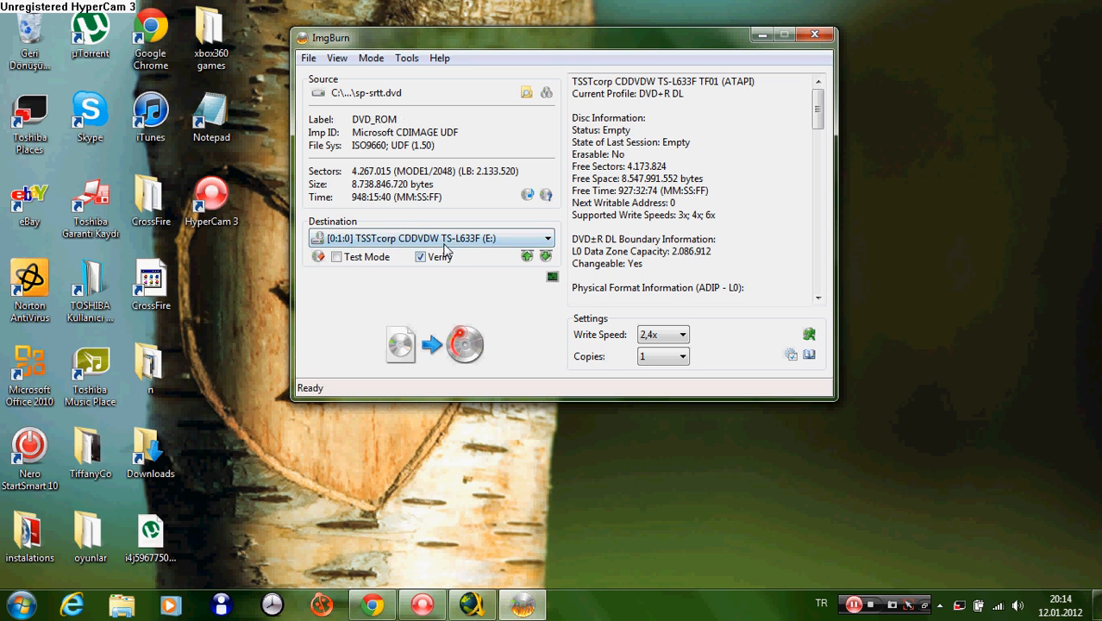
mouse_move(711, 369)
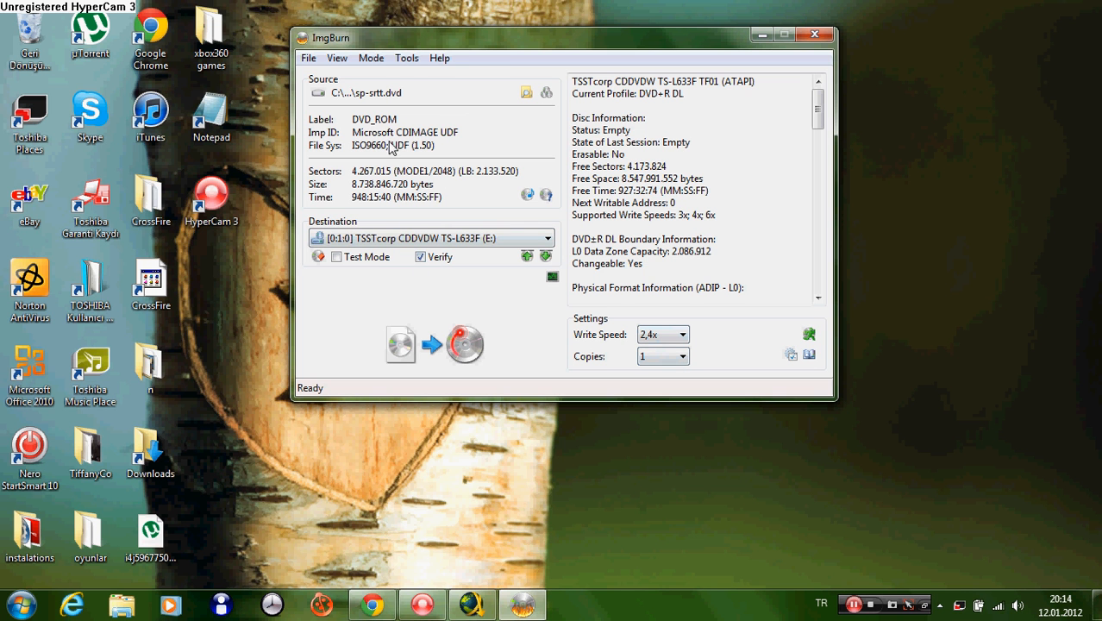
mouse_move(858, 142)
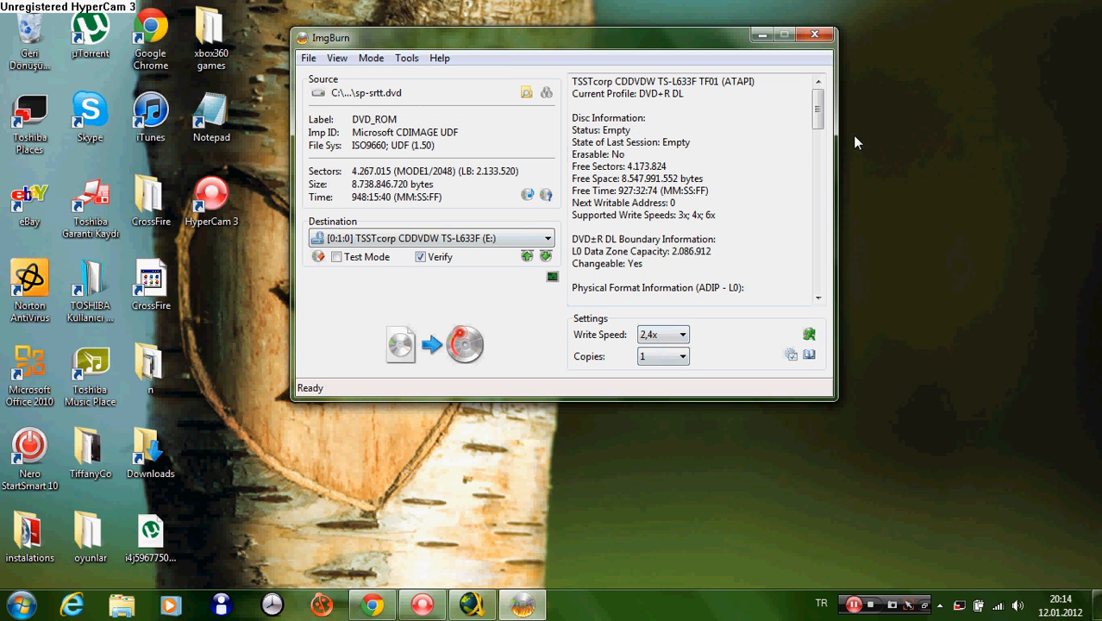
scroll("down", 3)
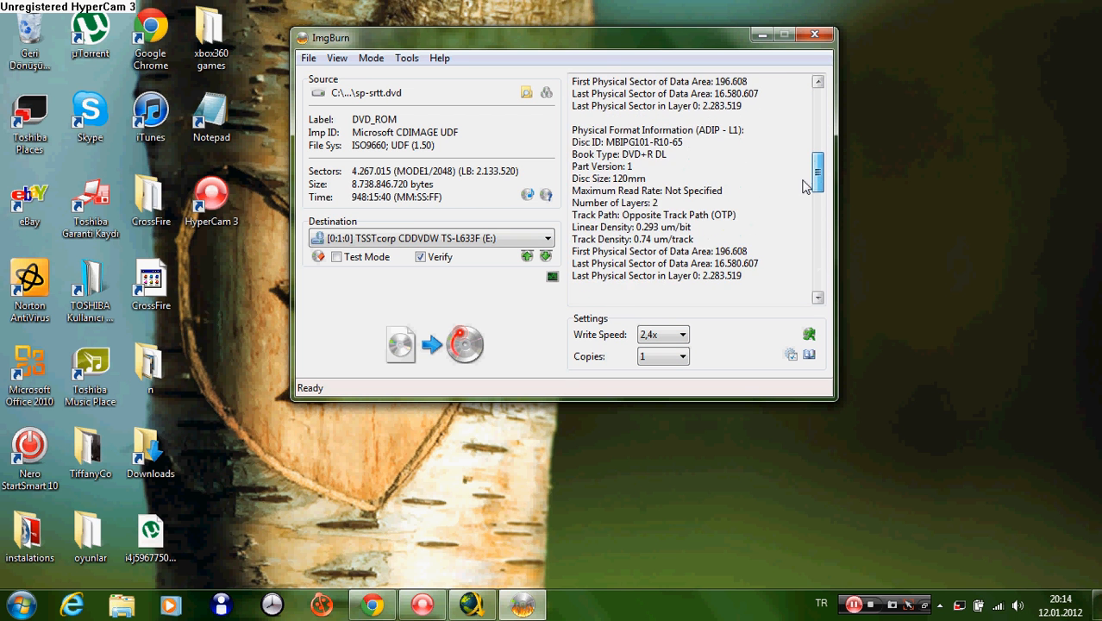
scroll("down", 3)
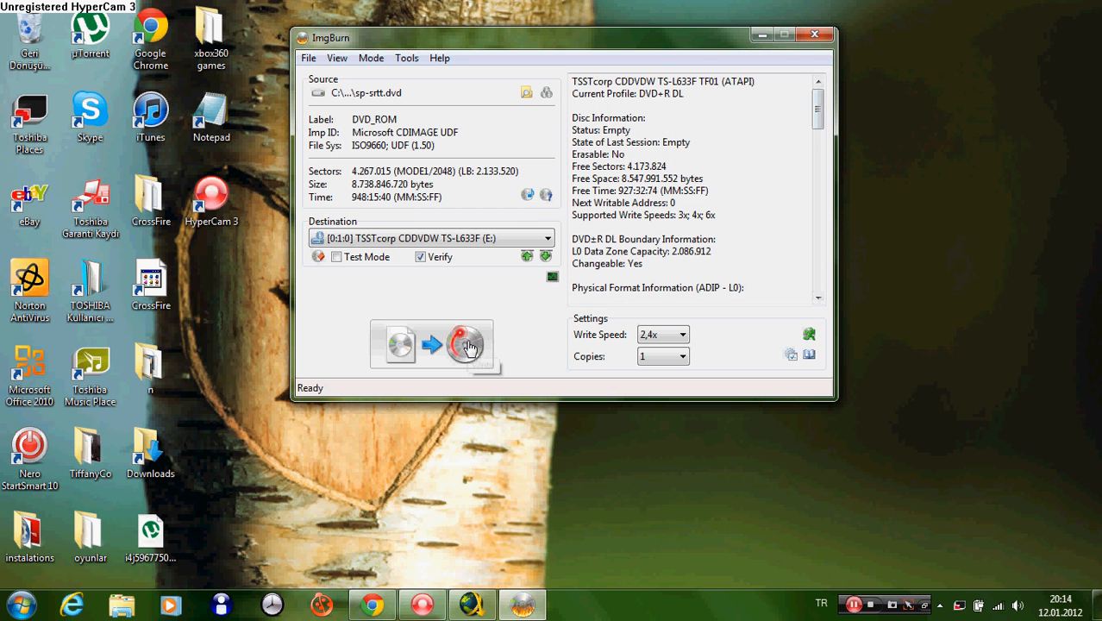
Start the write and, at the 8,334 MB vs 8,152 MB space warning, choose 'Write until end of disc (Truncate)' over Overburn.
left_click(466, 345)
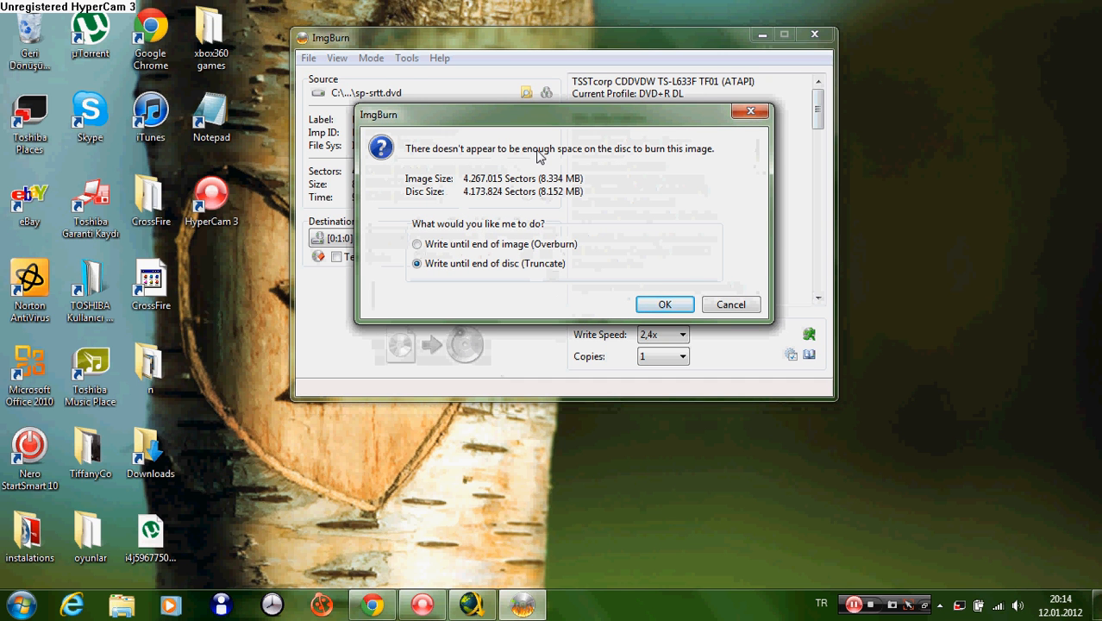
mouse_move(455, 169)
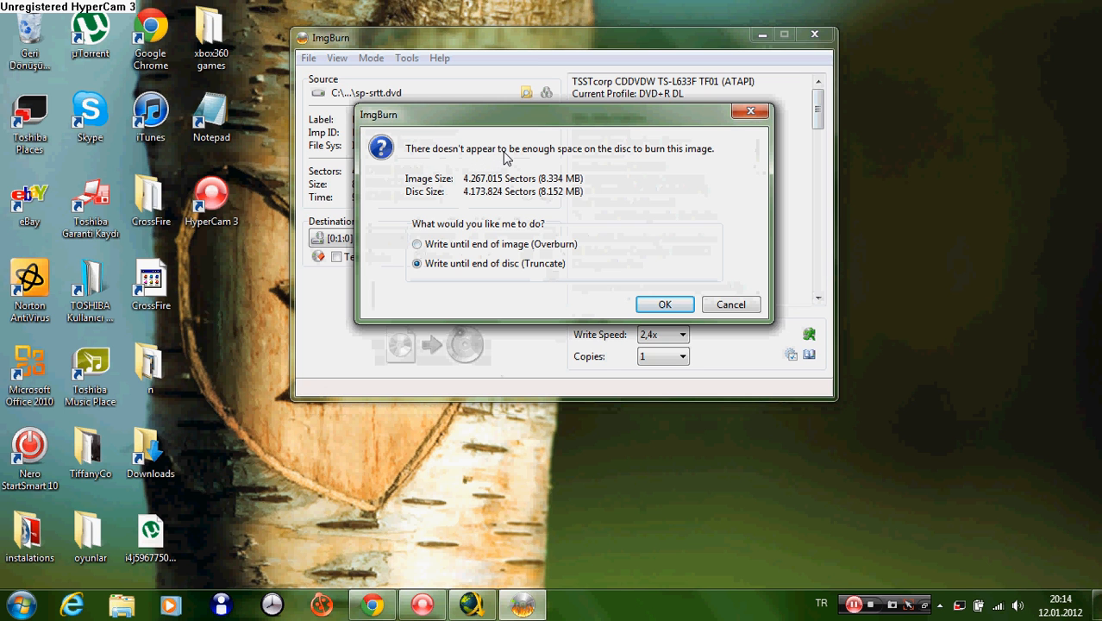
mouse_move(629, 159)
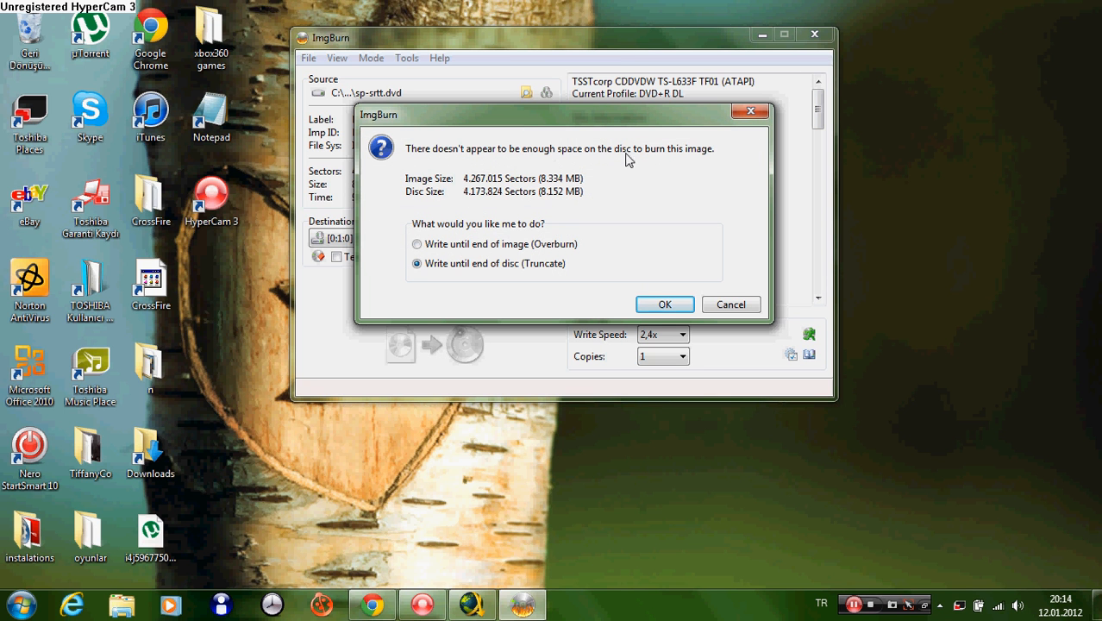
mouse_move(577, 166)
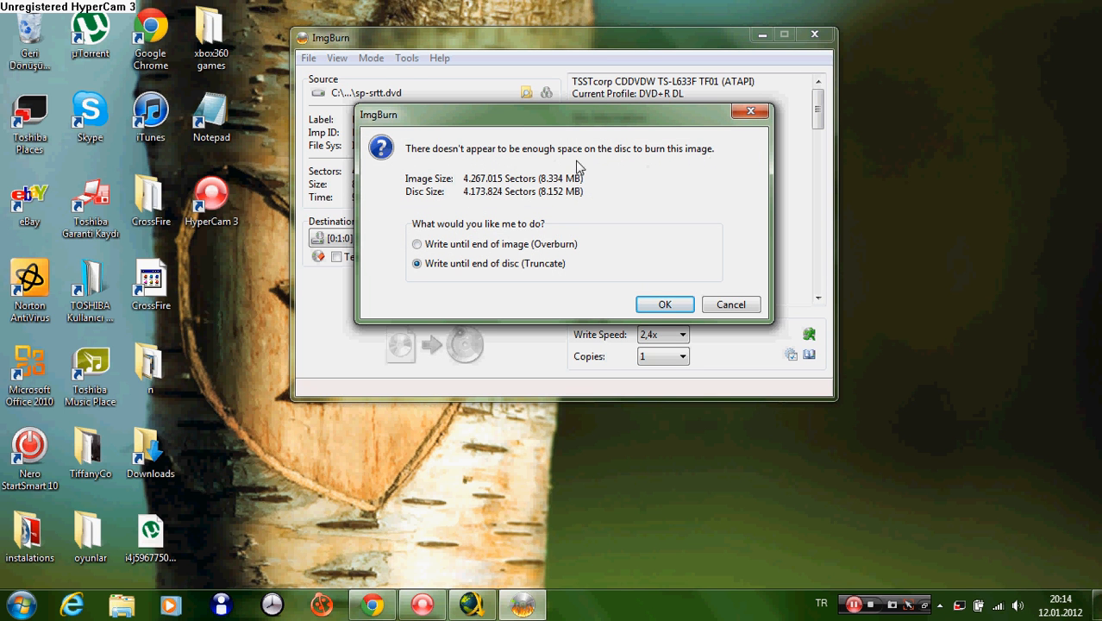
mouse_move(471, 202)
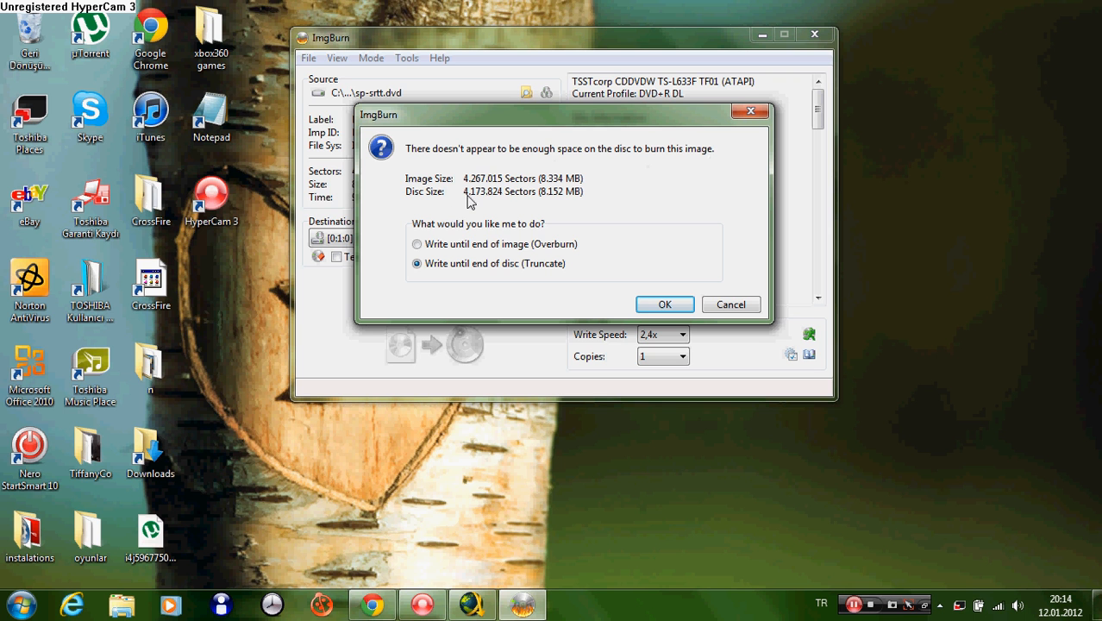
mouse_move(546, 204)
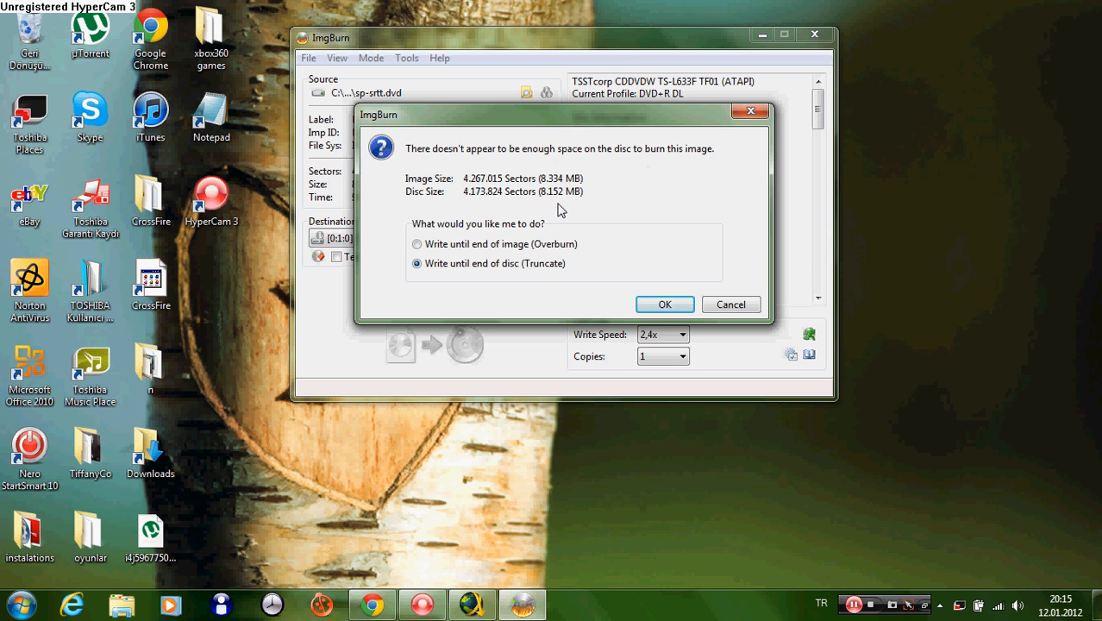
mouse_move(586, 205)
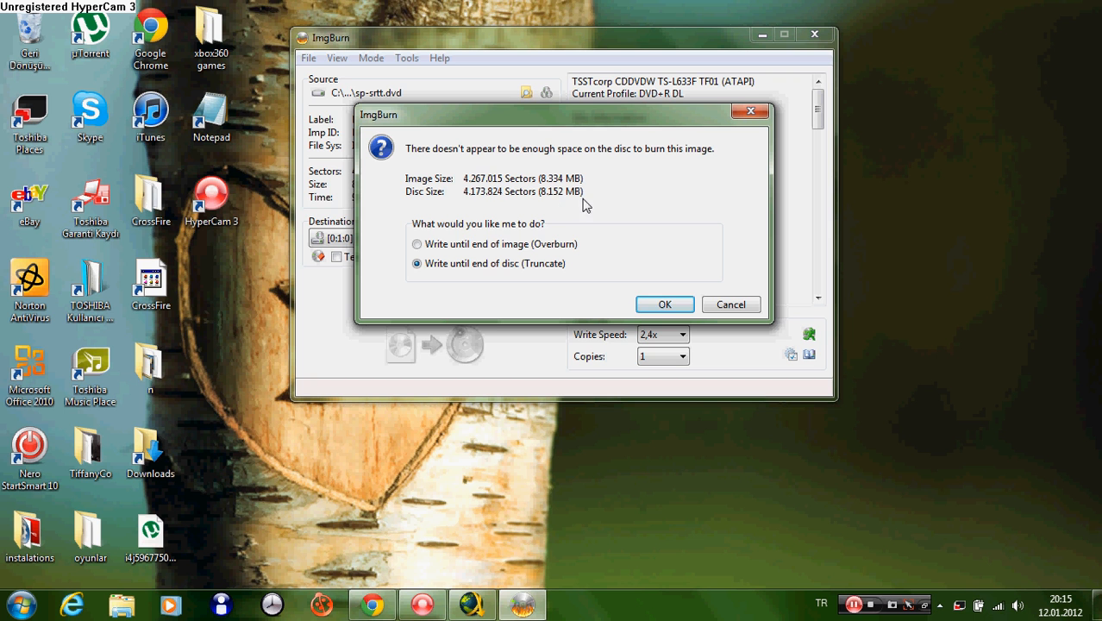
mouse_move(555, 193)
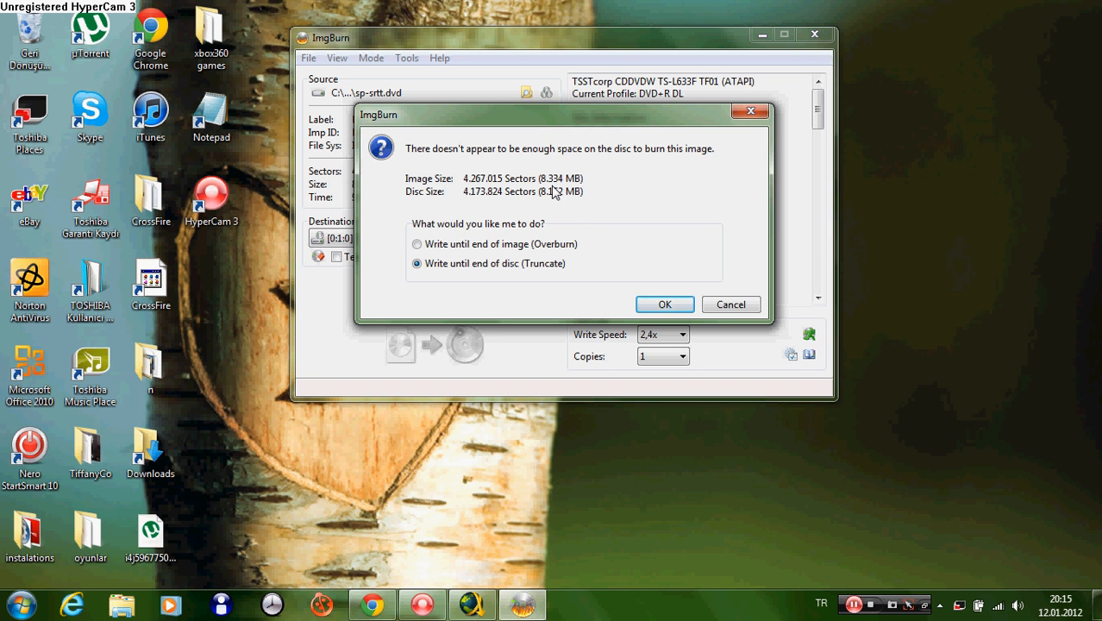
mouse_move(584, 193)
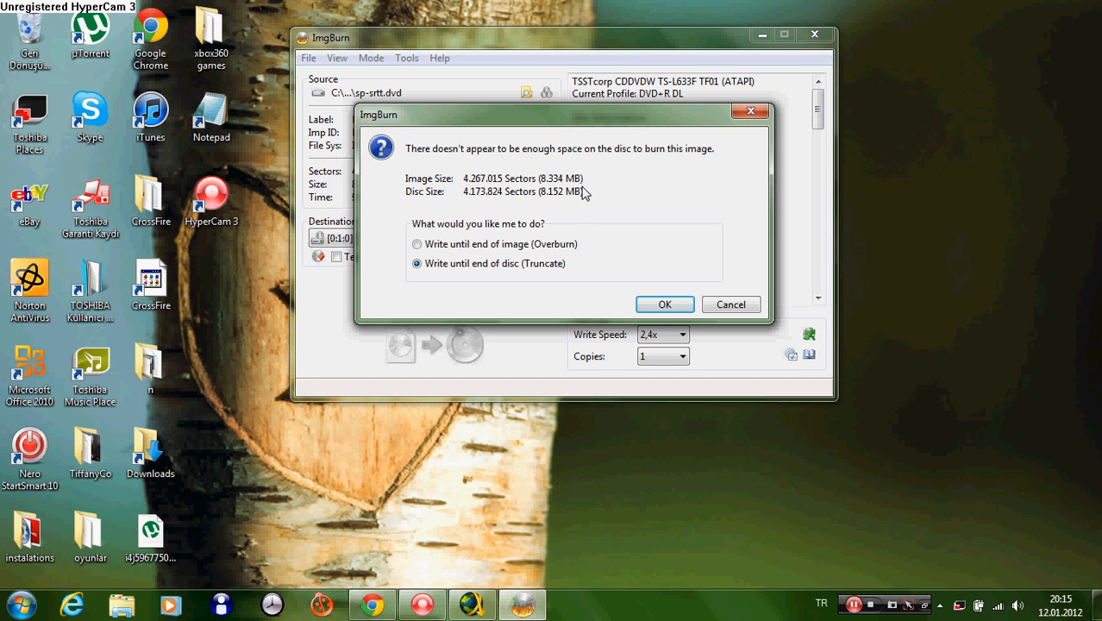
mouse_move(497, 228)
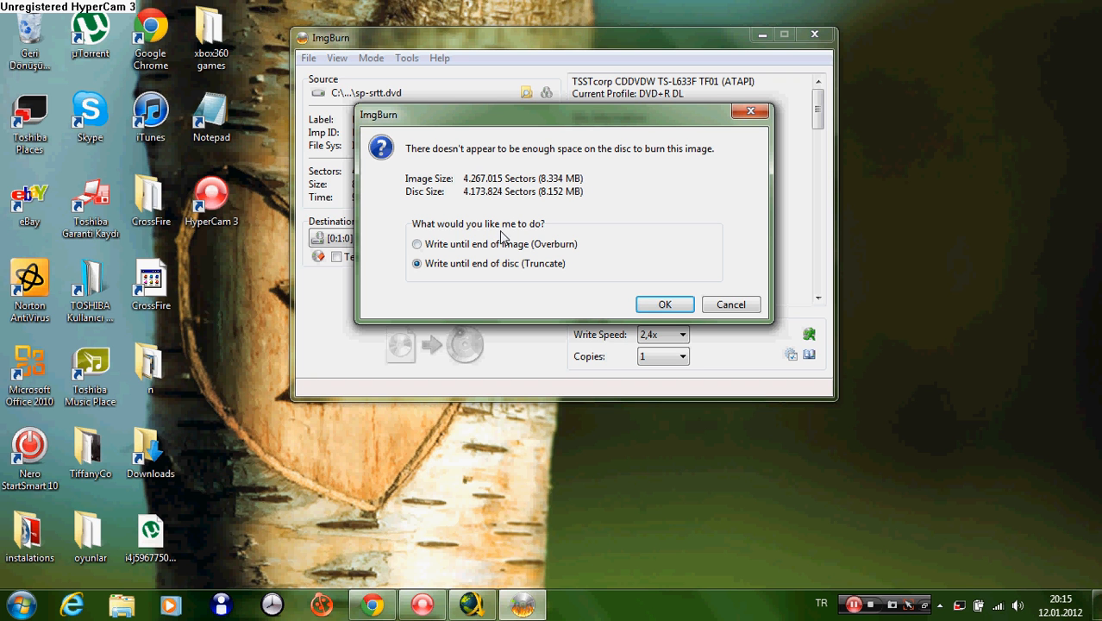
mouse_move(562, 233)
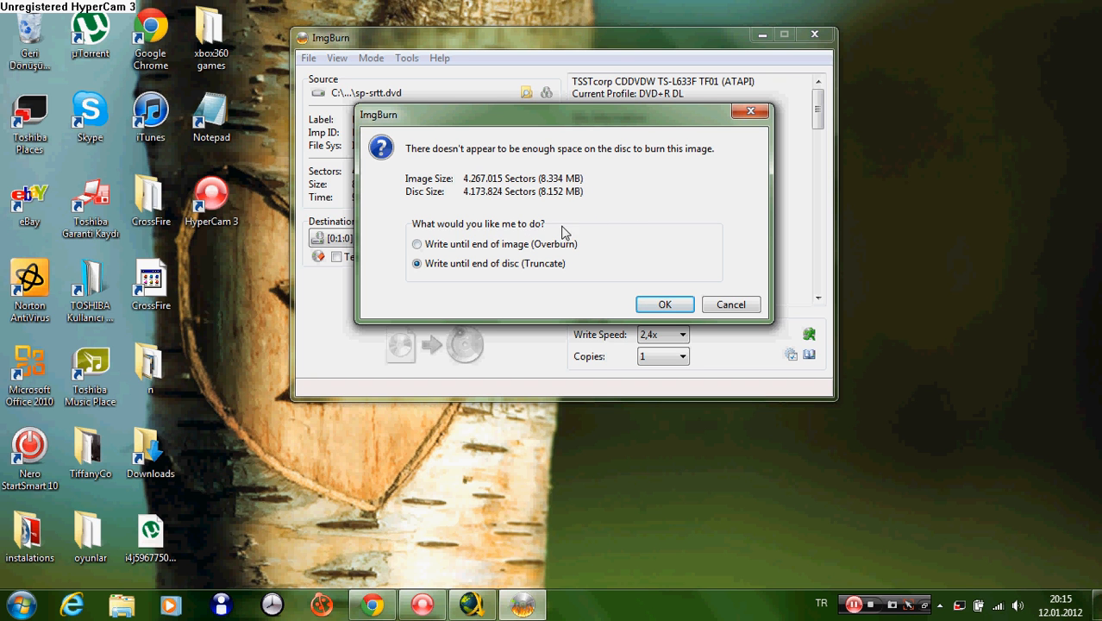
mouse_move(509, 255)
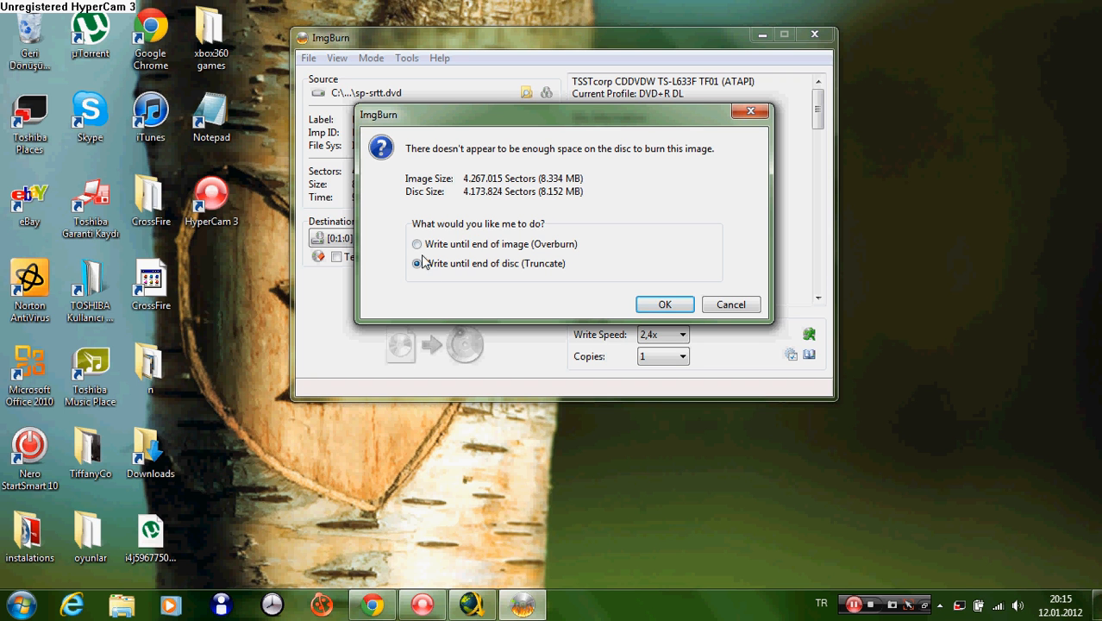
left_click(417, 245)
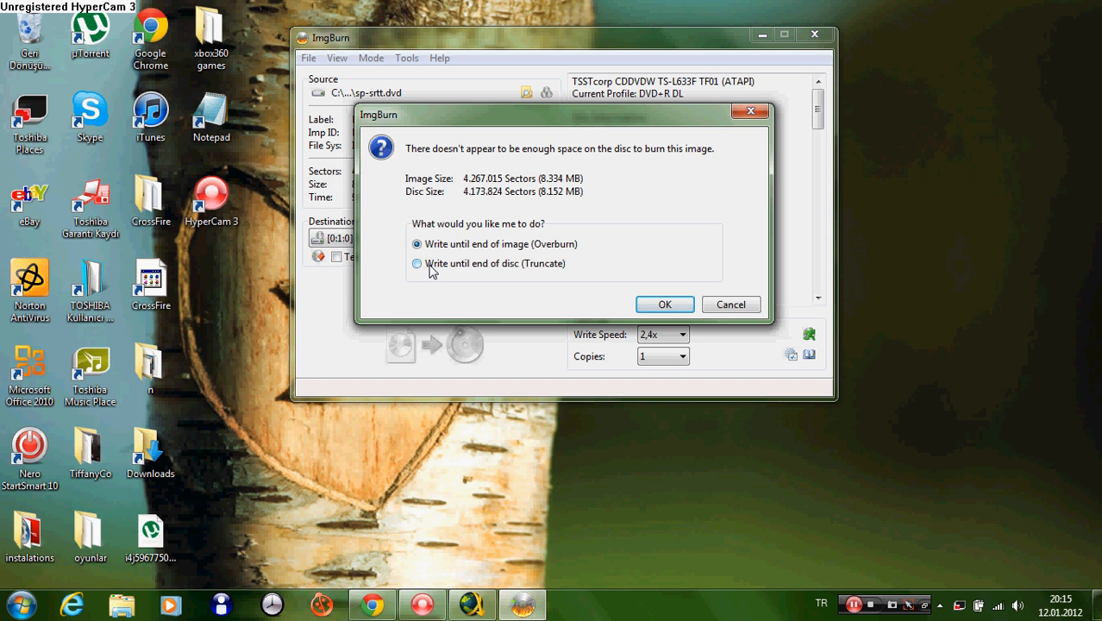
left_click(417, 262)
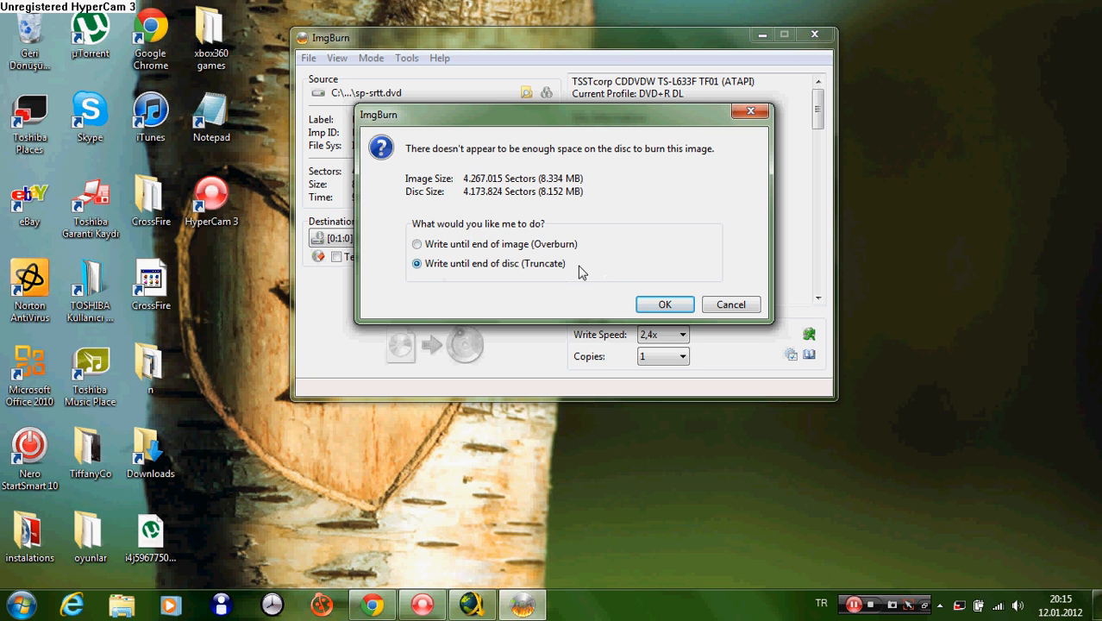
mouse_move(548, 245)
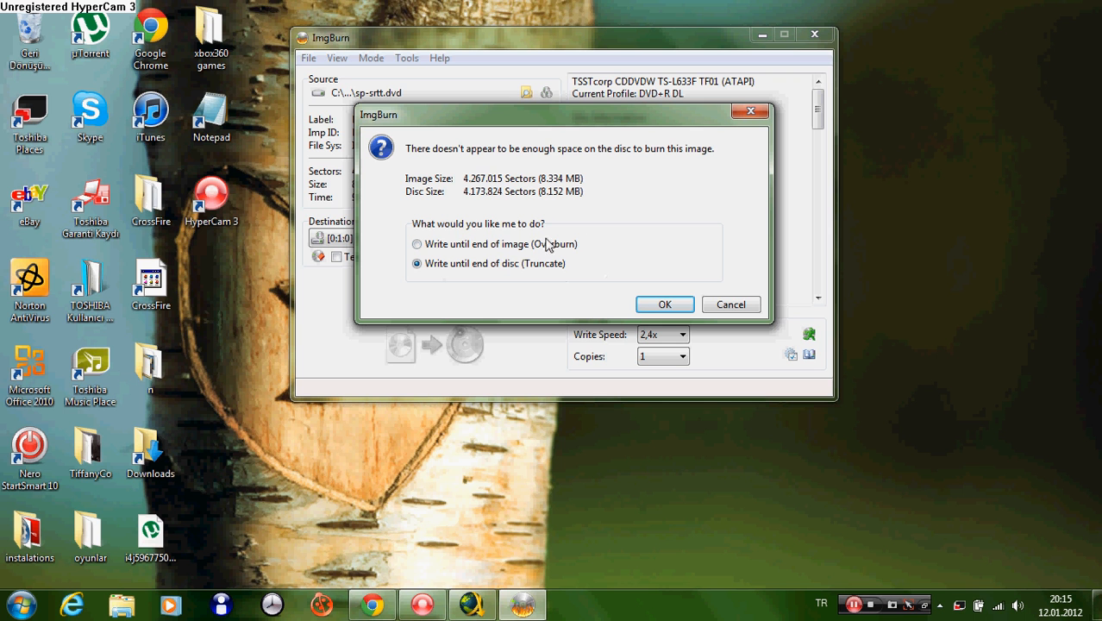
mouse_move(541, 238)
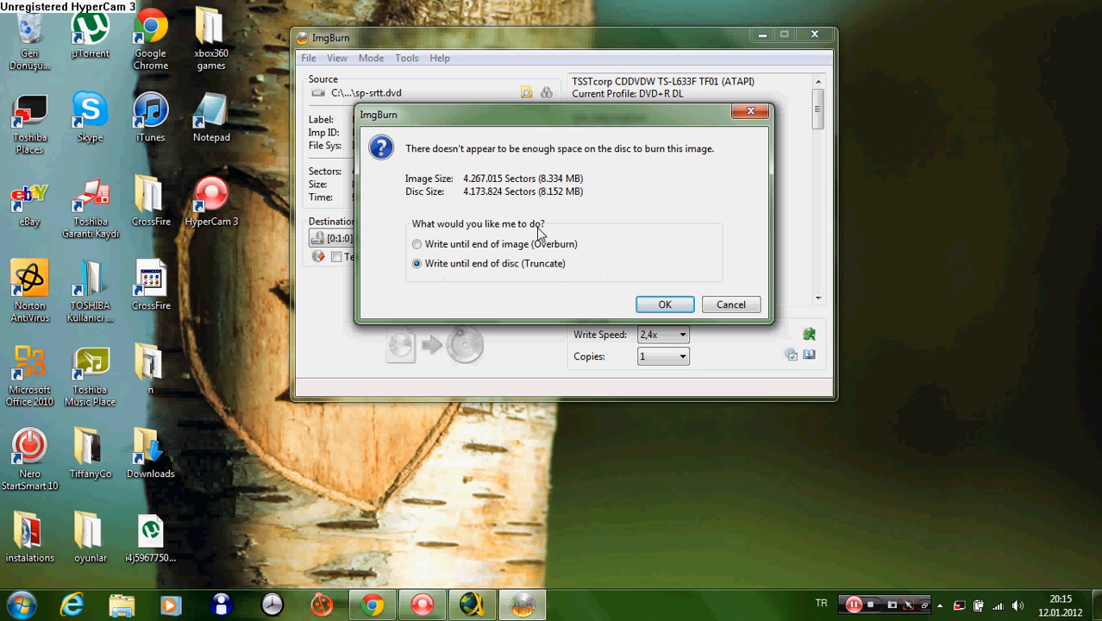
mouse_move(564, 262)
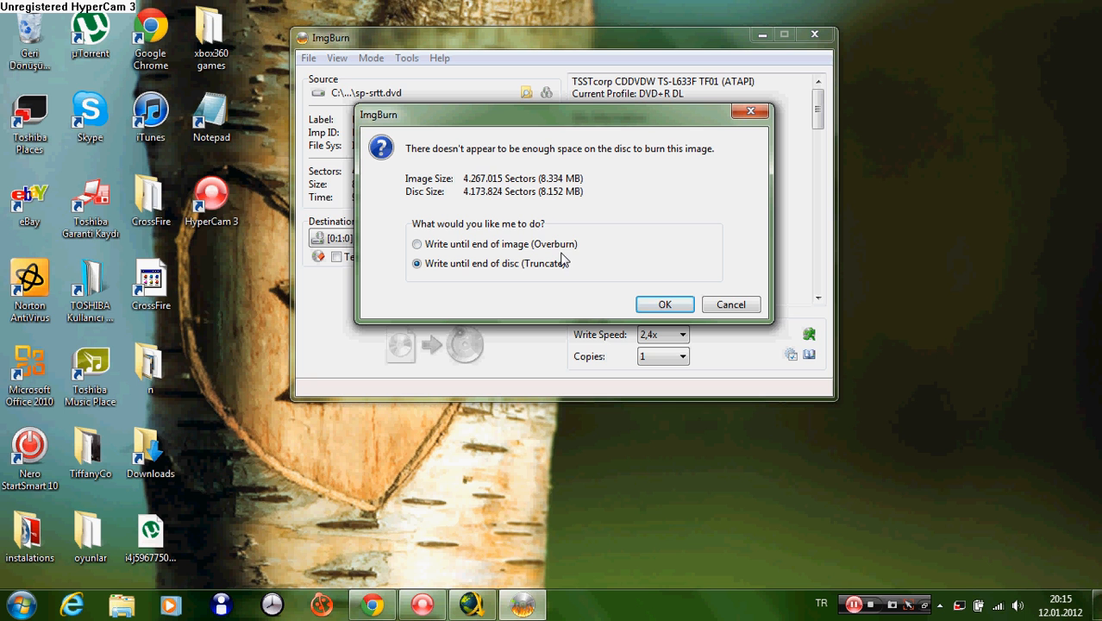
mouse_move(393, 227)
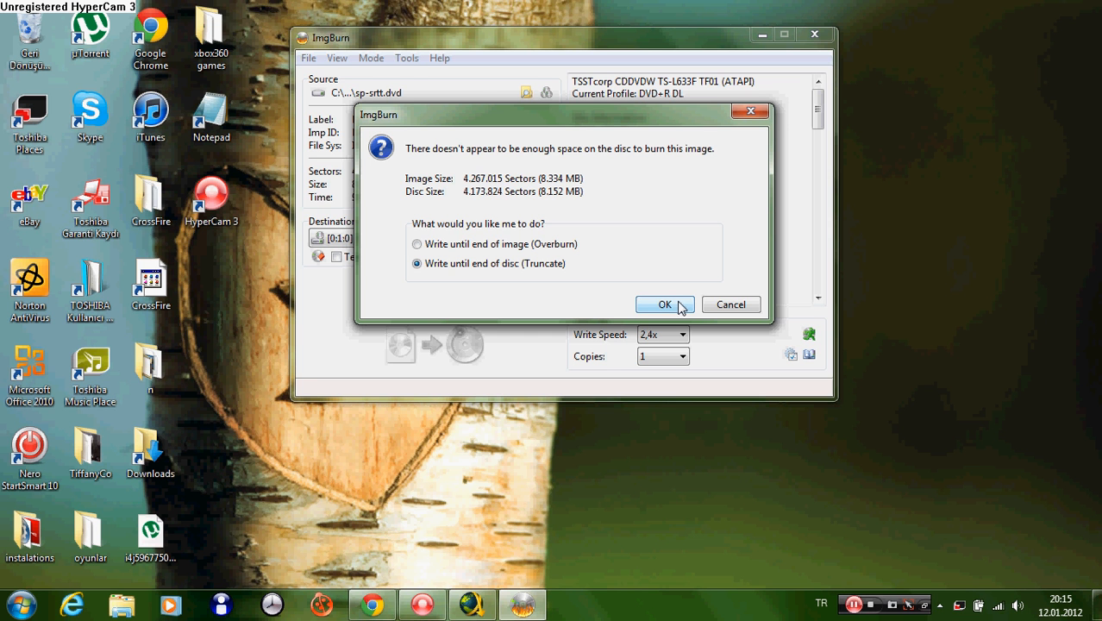
Confirm the truncated write so lead-in writing begins at 0% with the buffer full.
left_click(664, 304)
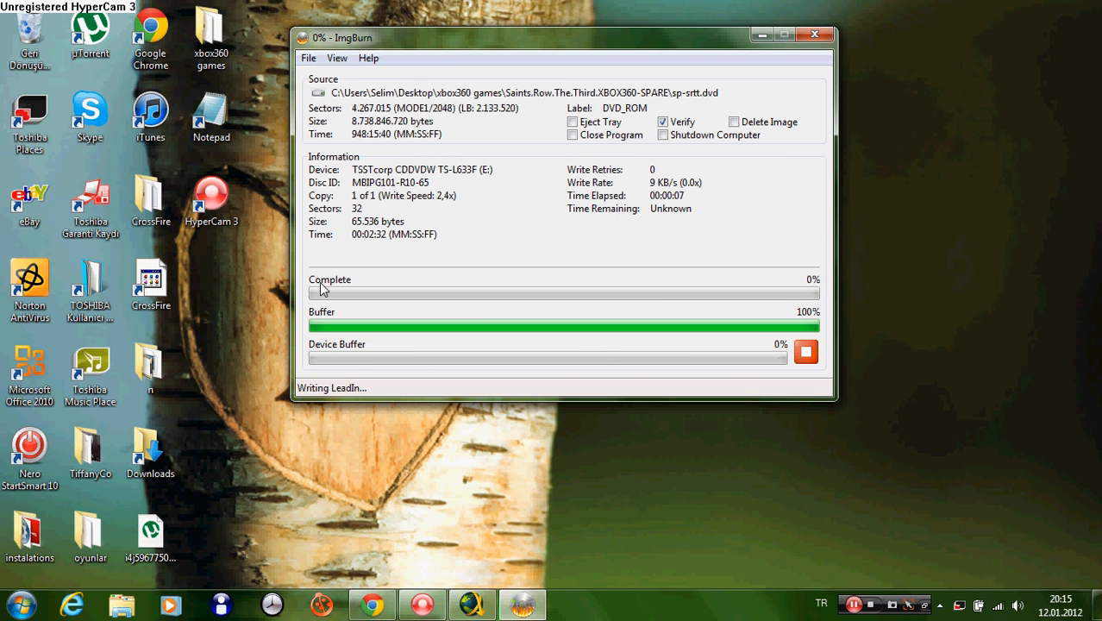
mouse_move(755, 264)
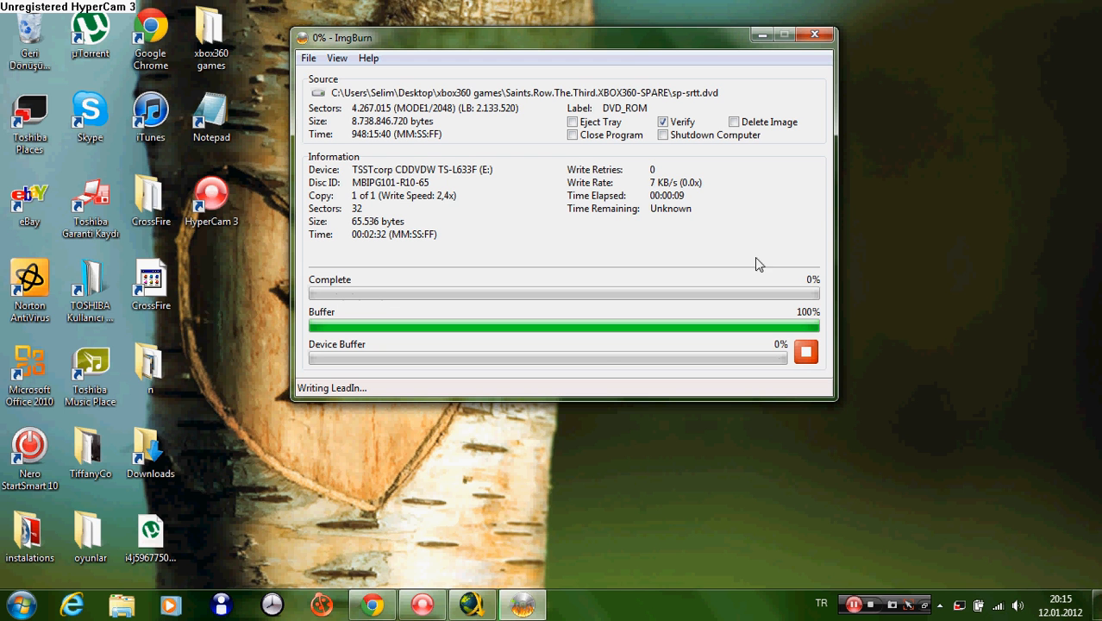
mouse_move(821, 294)
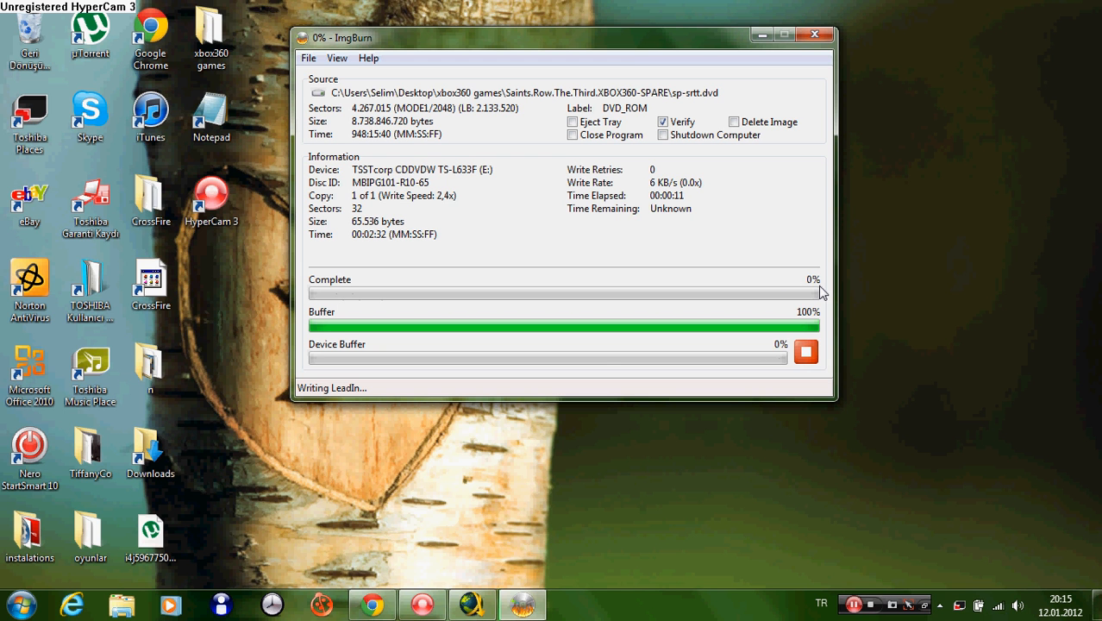